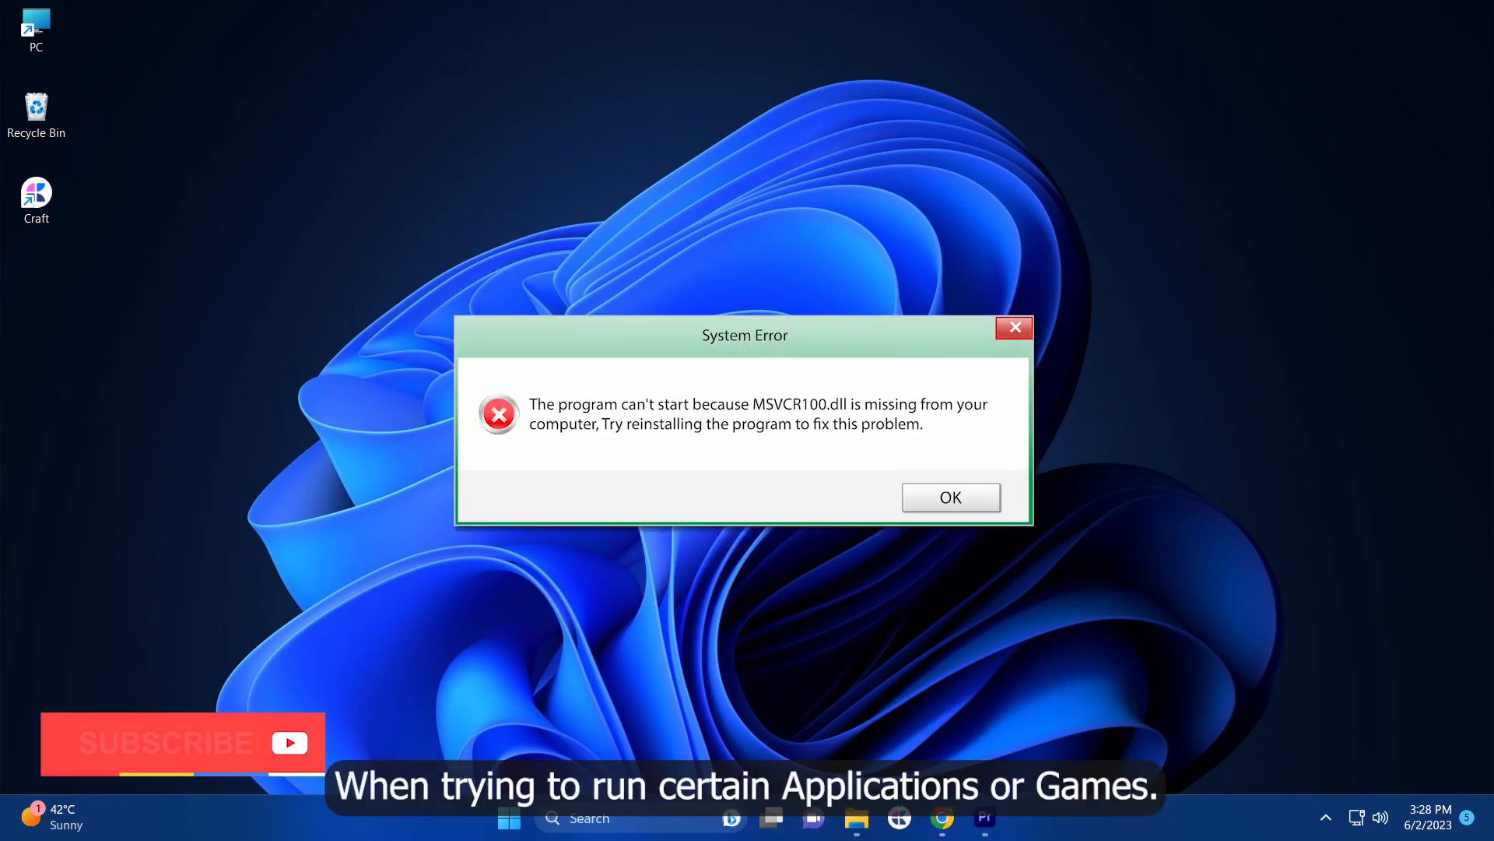
- Browse and scroll through the current window before heading to Control Panel
click(949, 496)
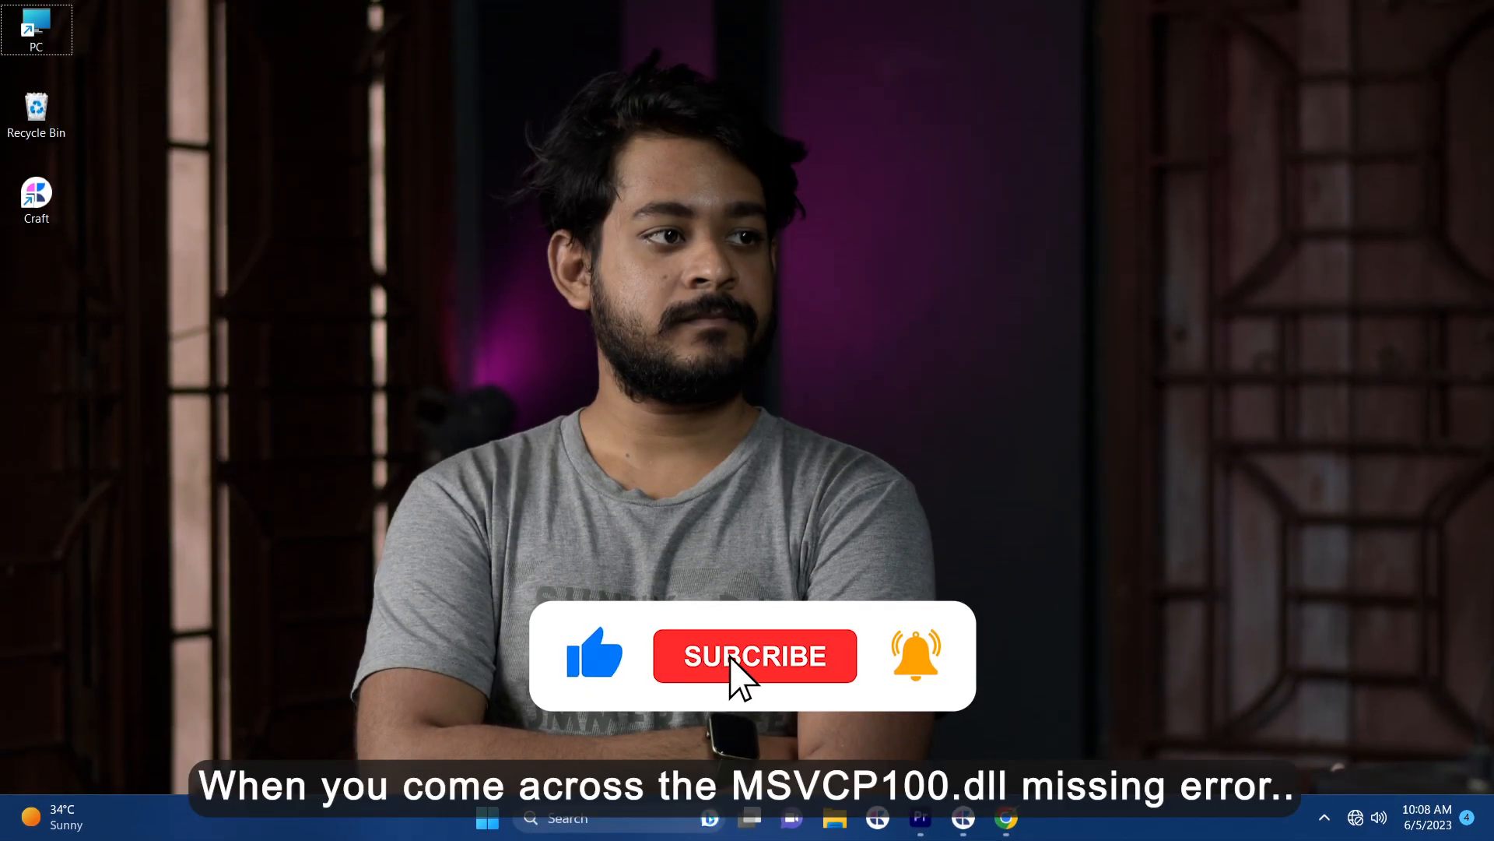
click(753, 656)
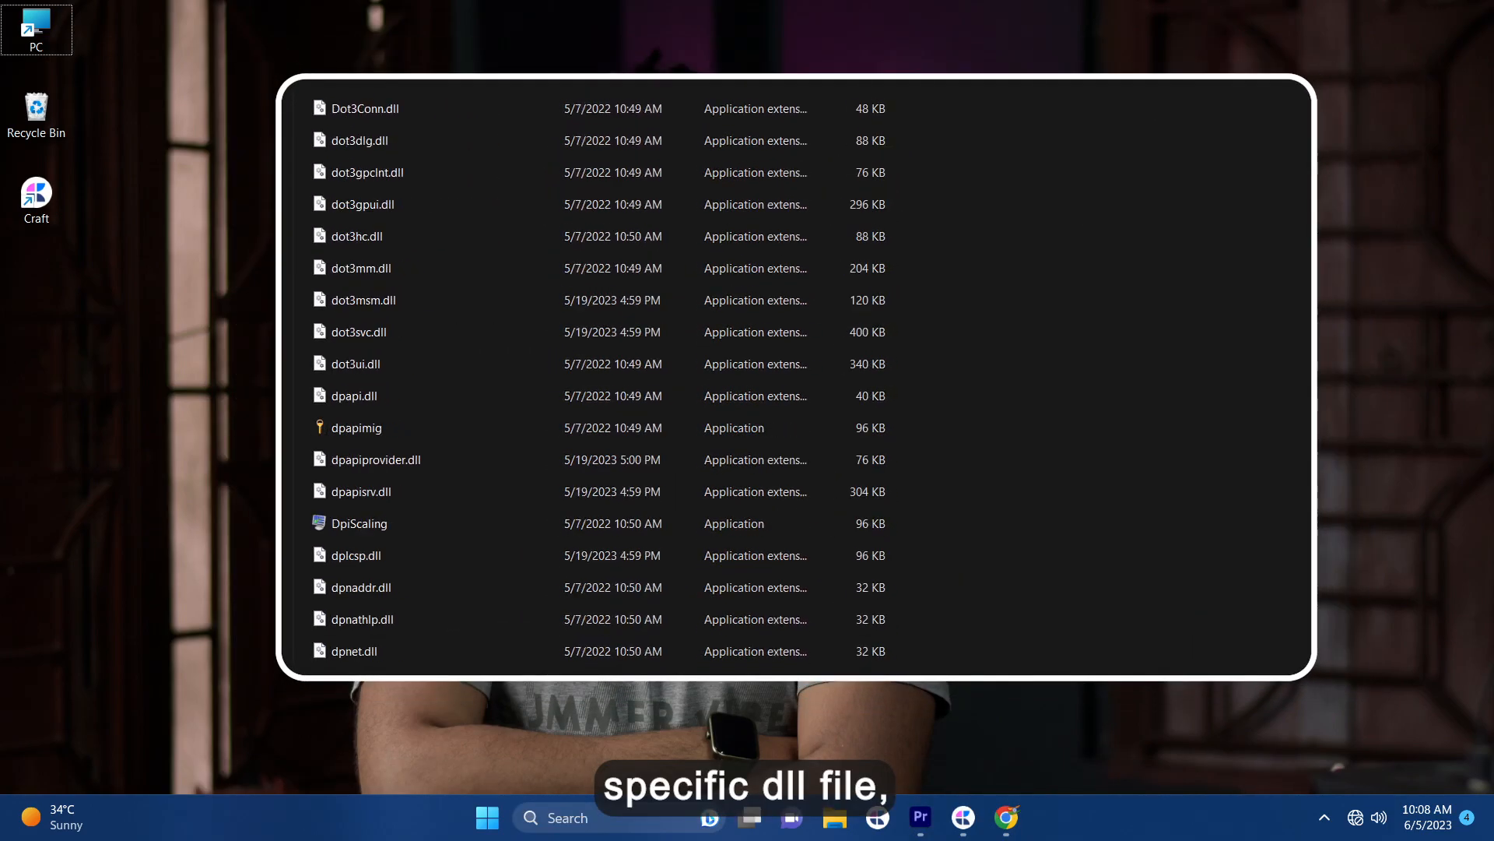
scroll(down, 3)
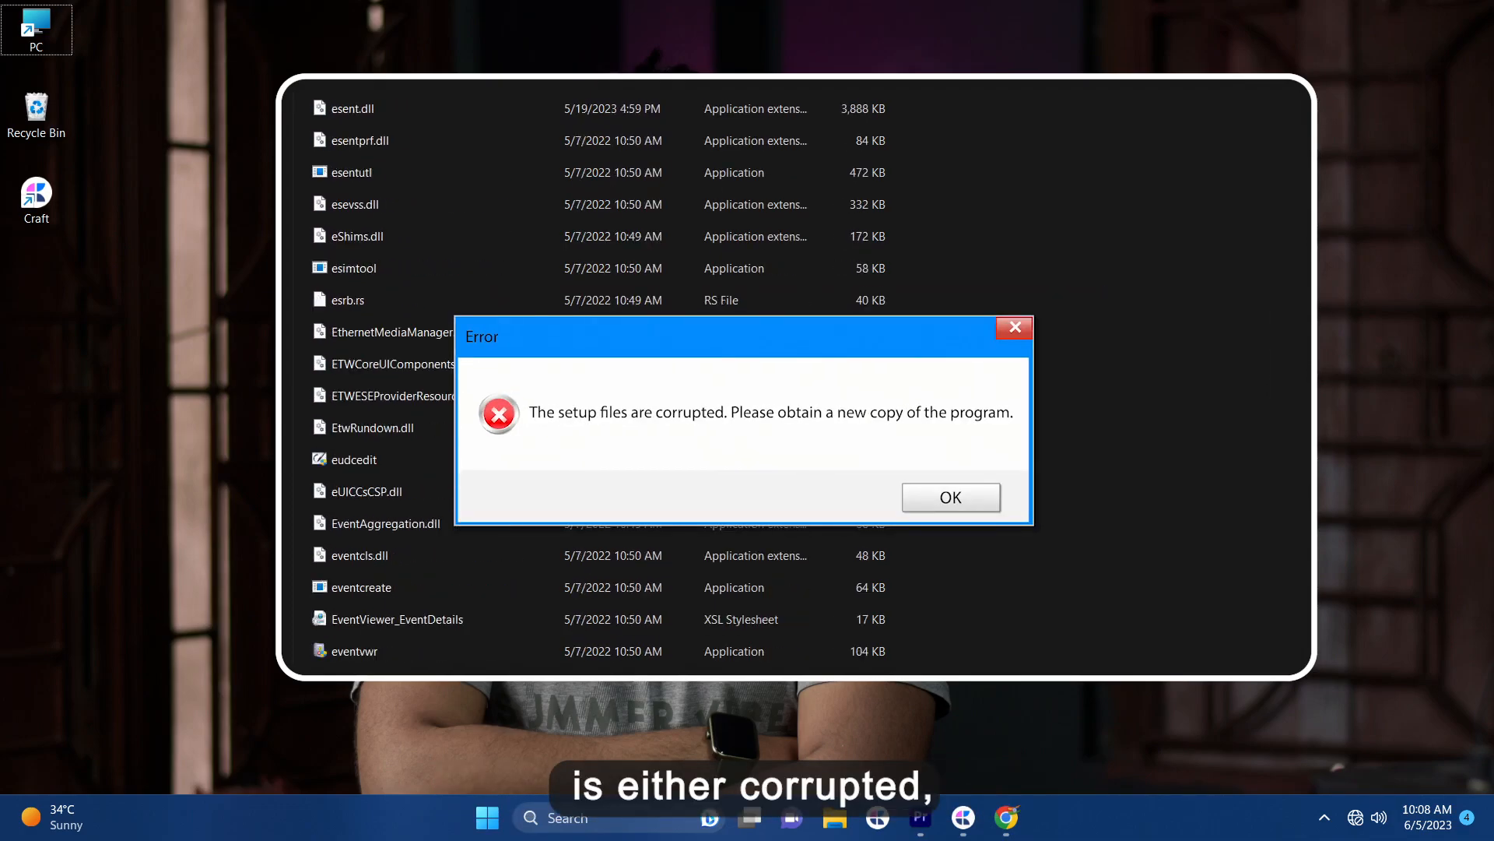
click(950, 496)
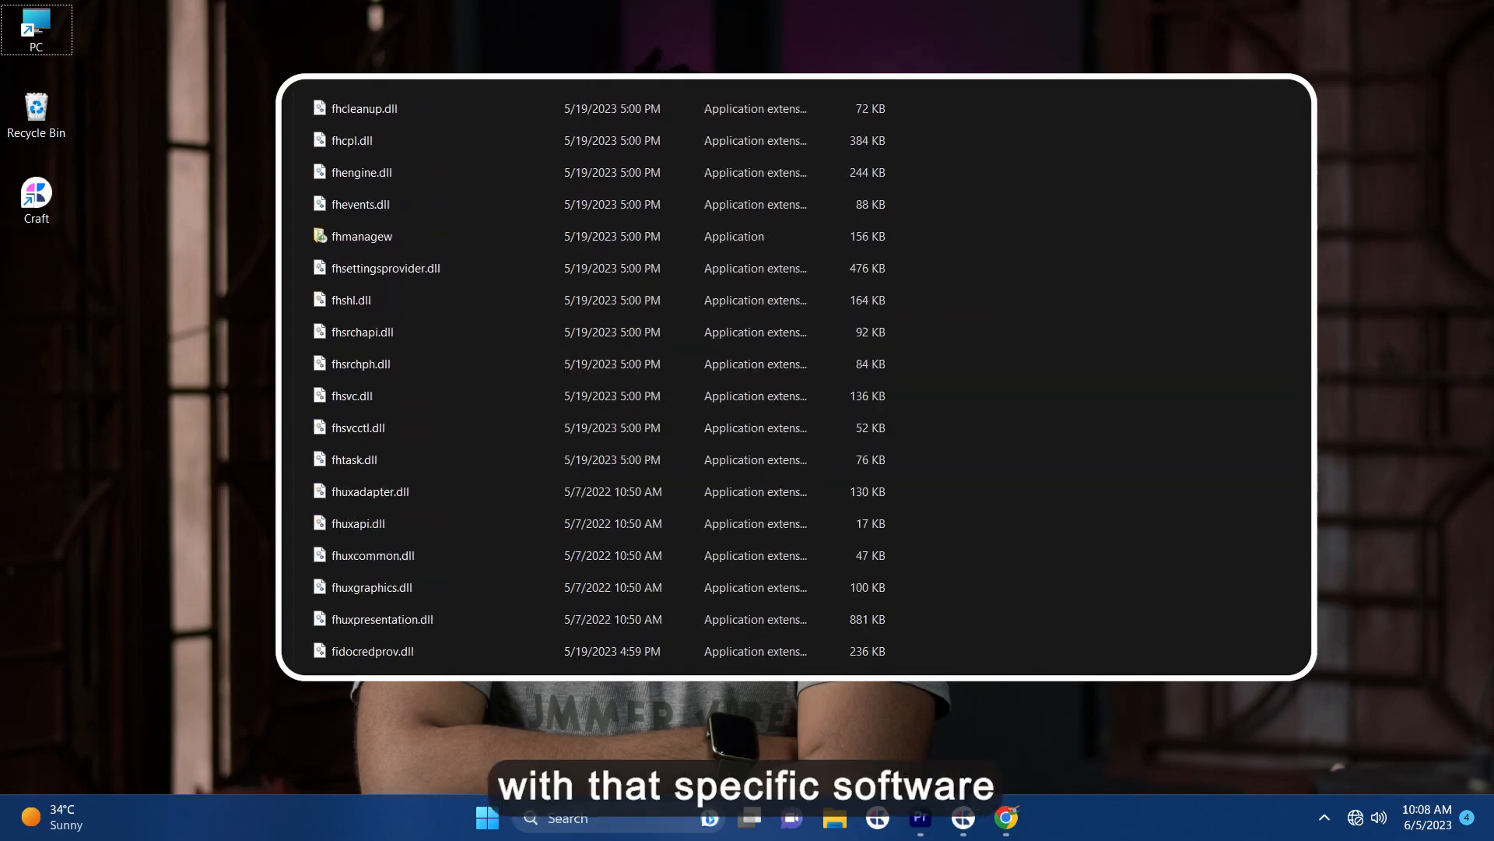
scroll(down, 3)
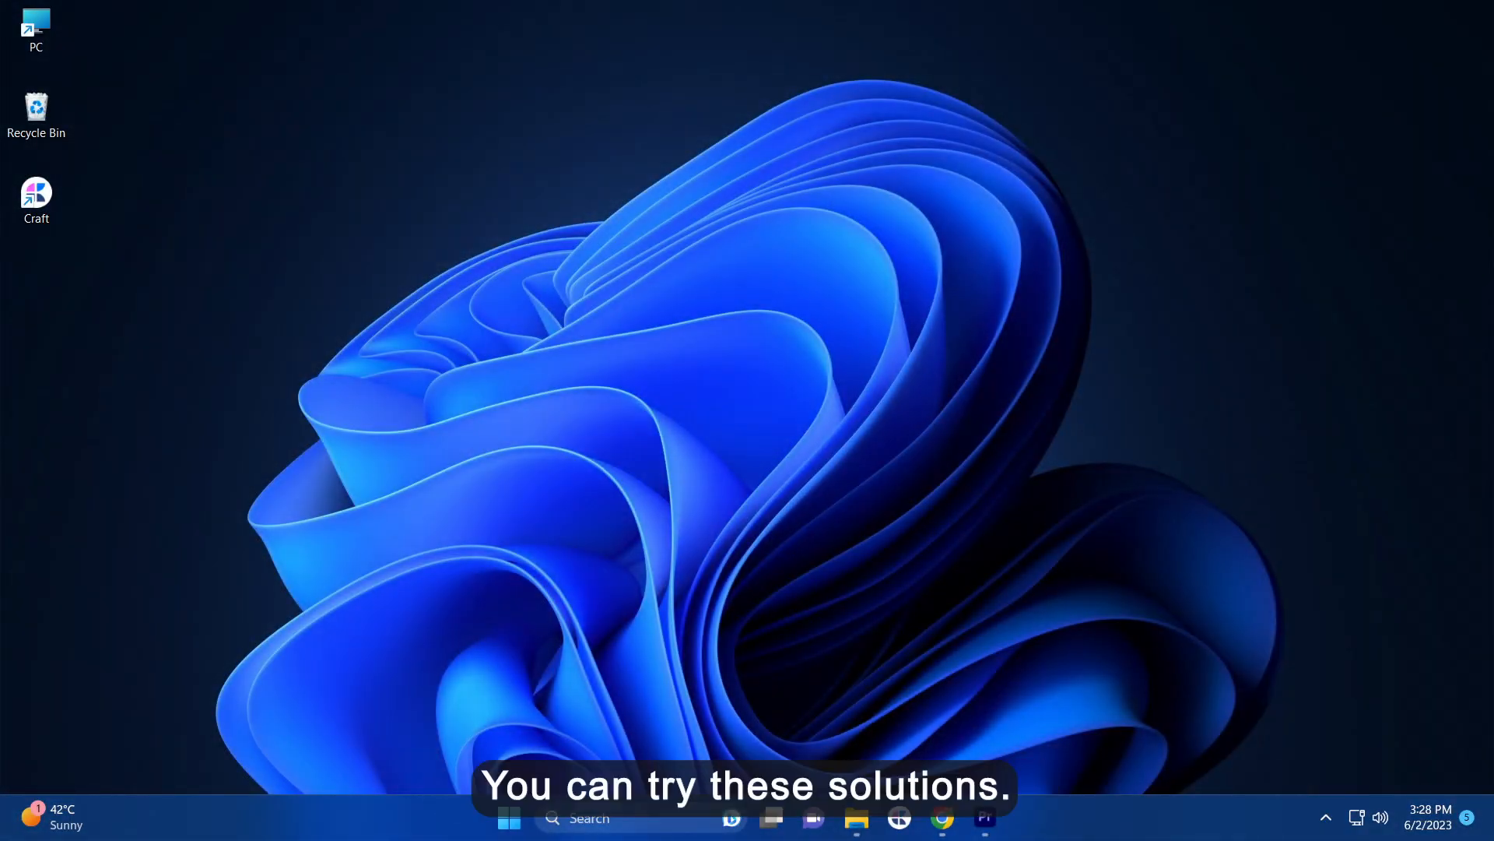
- Find Control Panel from Start search and bring up its list of installed programs
click(509, 817)
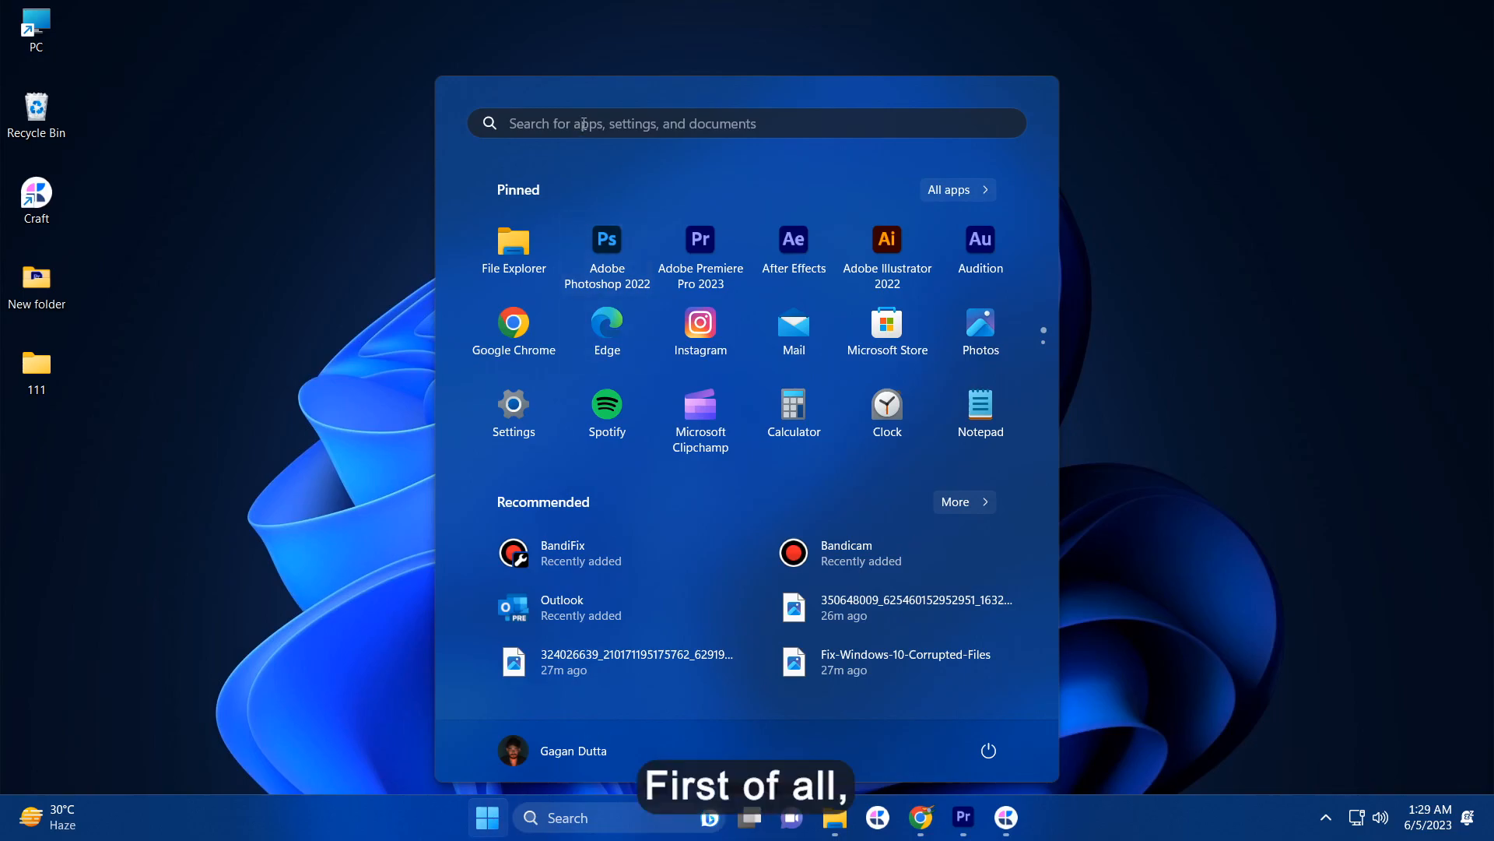
click(476, 316)
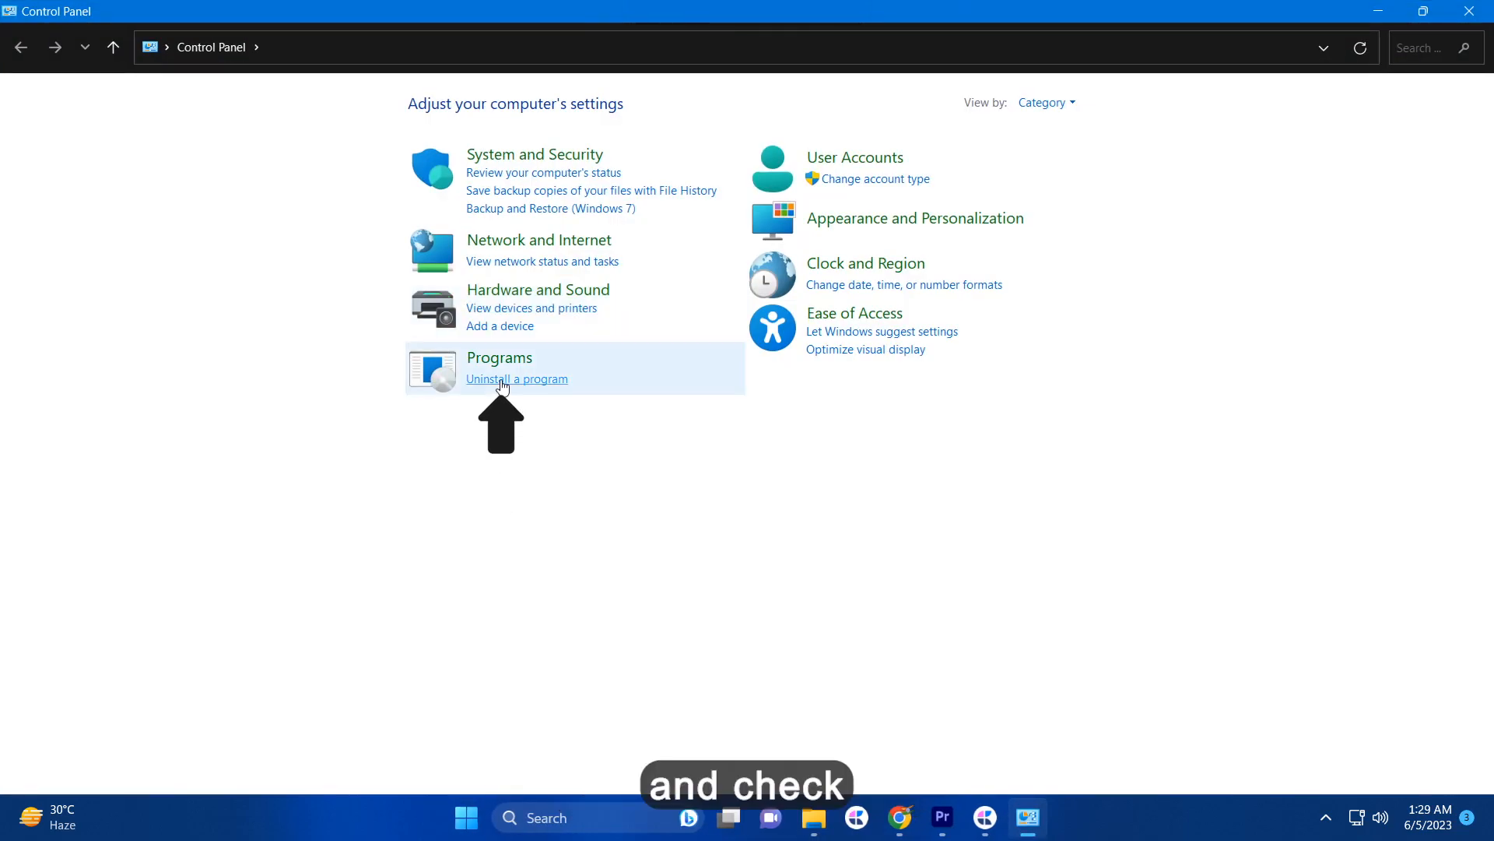
click(517, 378)
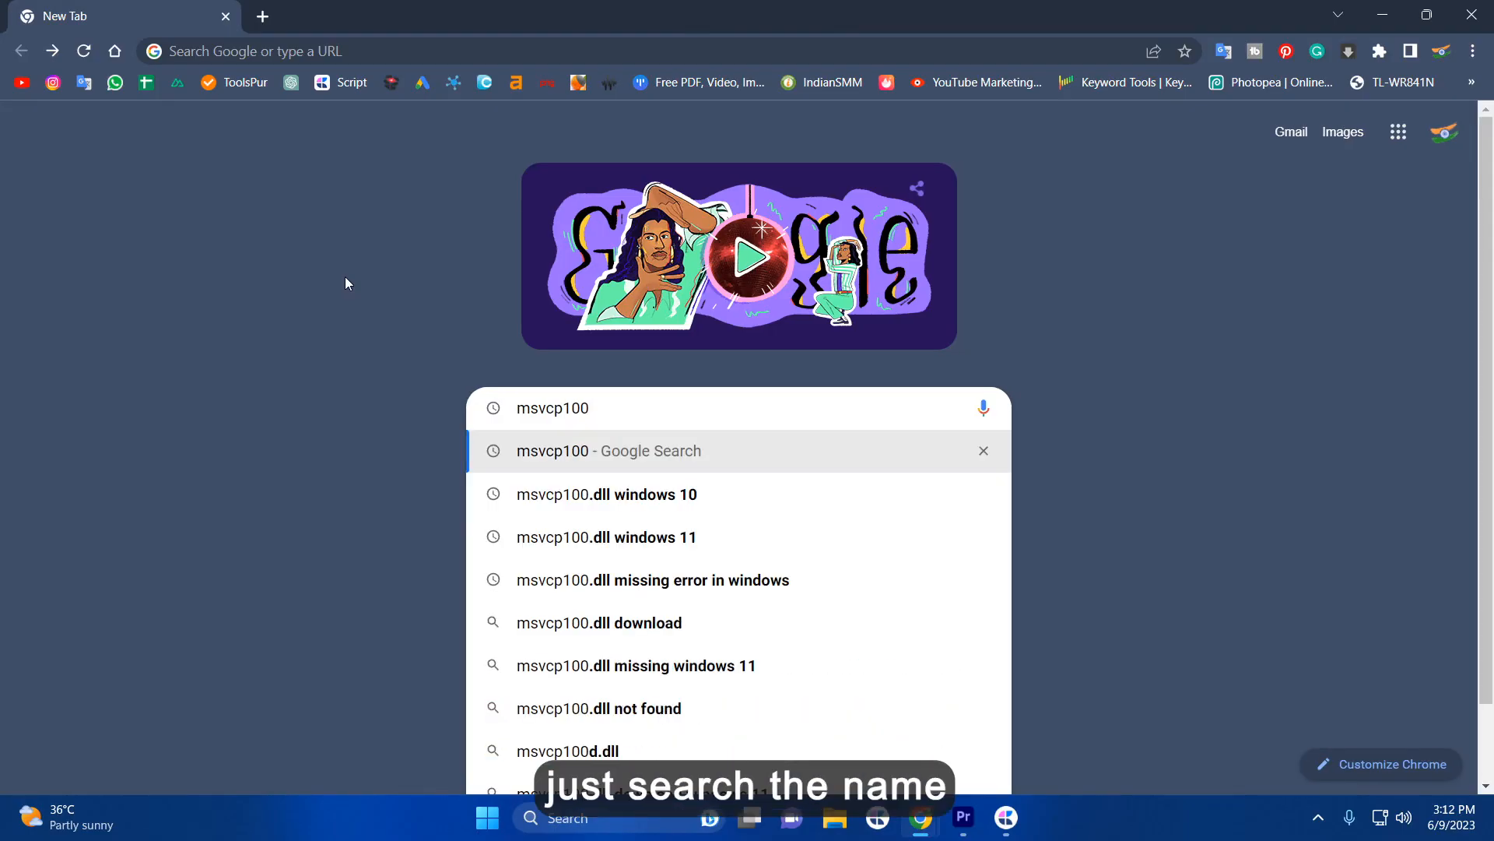
- Search 'msvcp100.dll windows 10', reach DLL-FILES.COM's page and its 64-bit download link
click(606, 493)
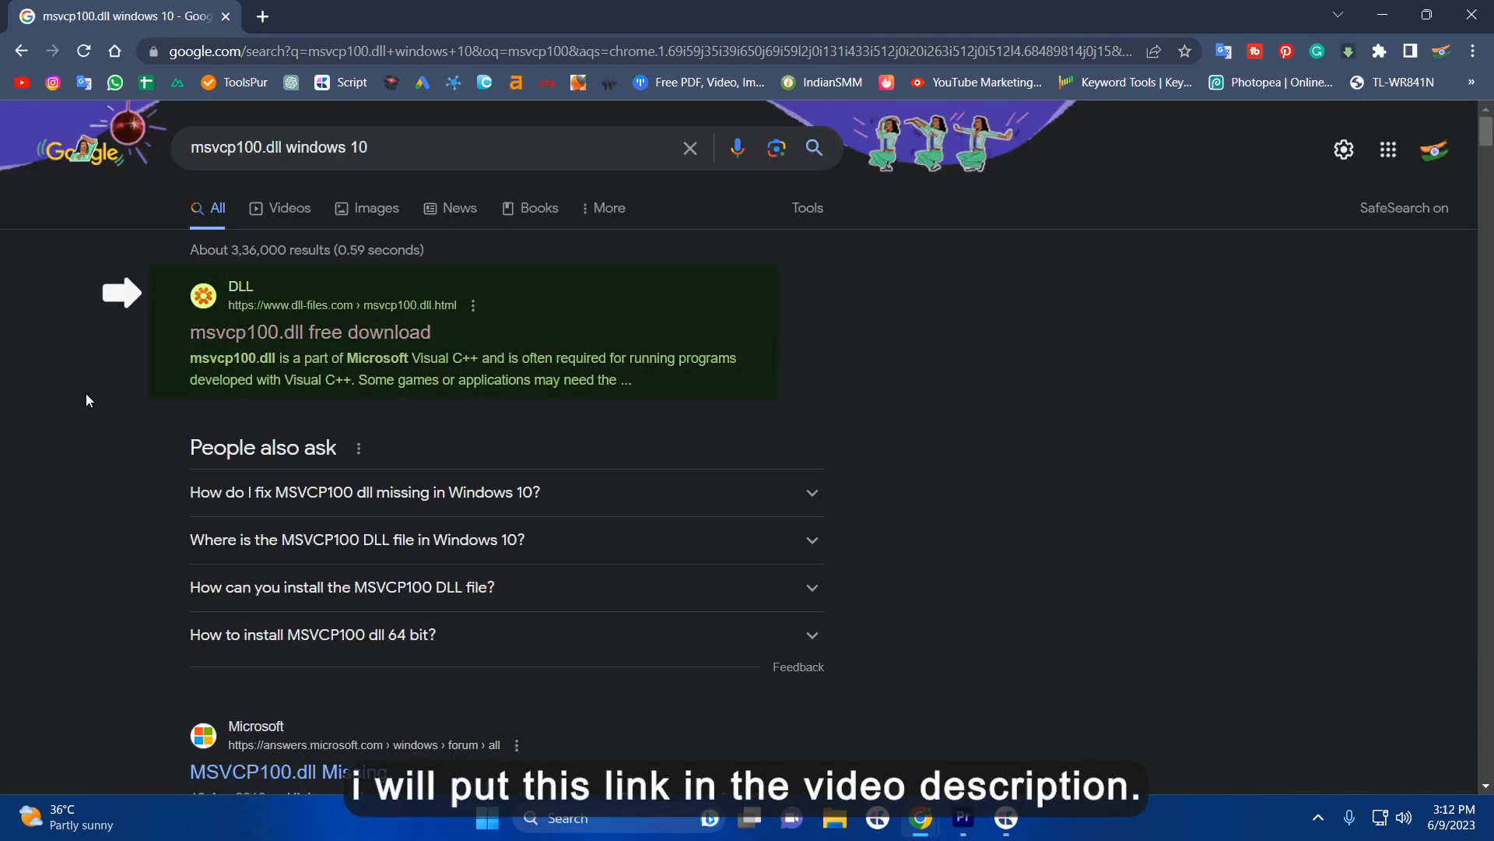
click(310, 332)
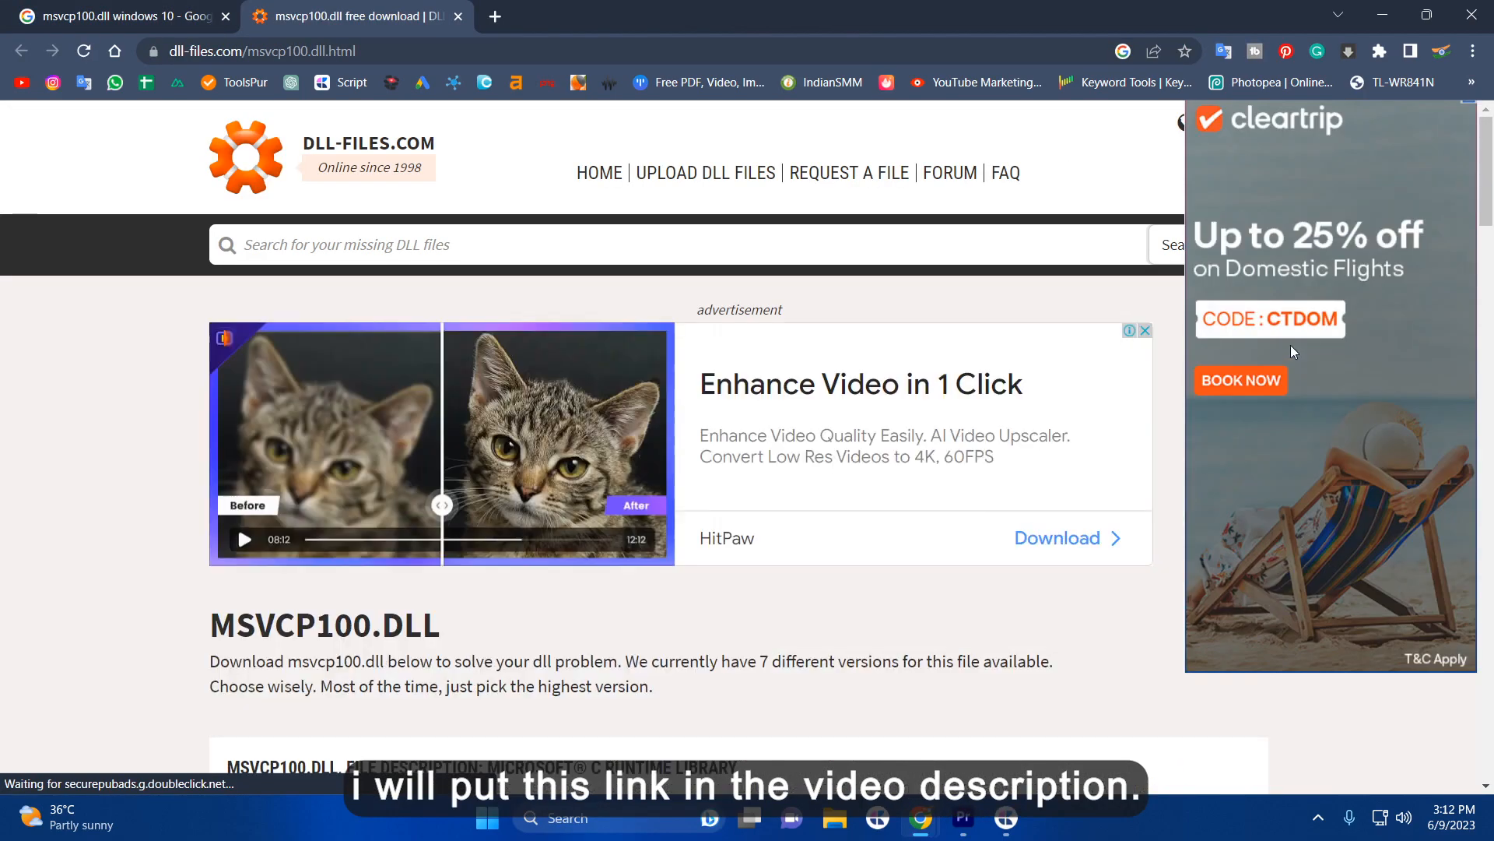
scroll(down, 3)
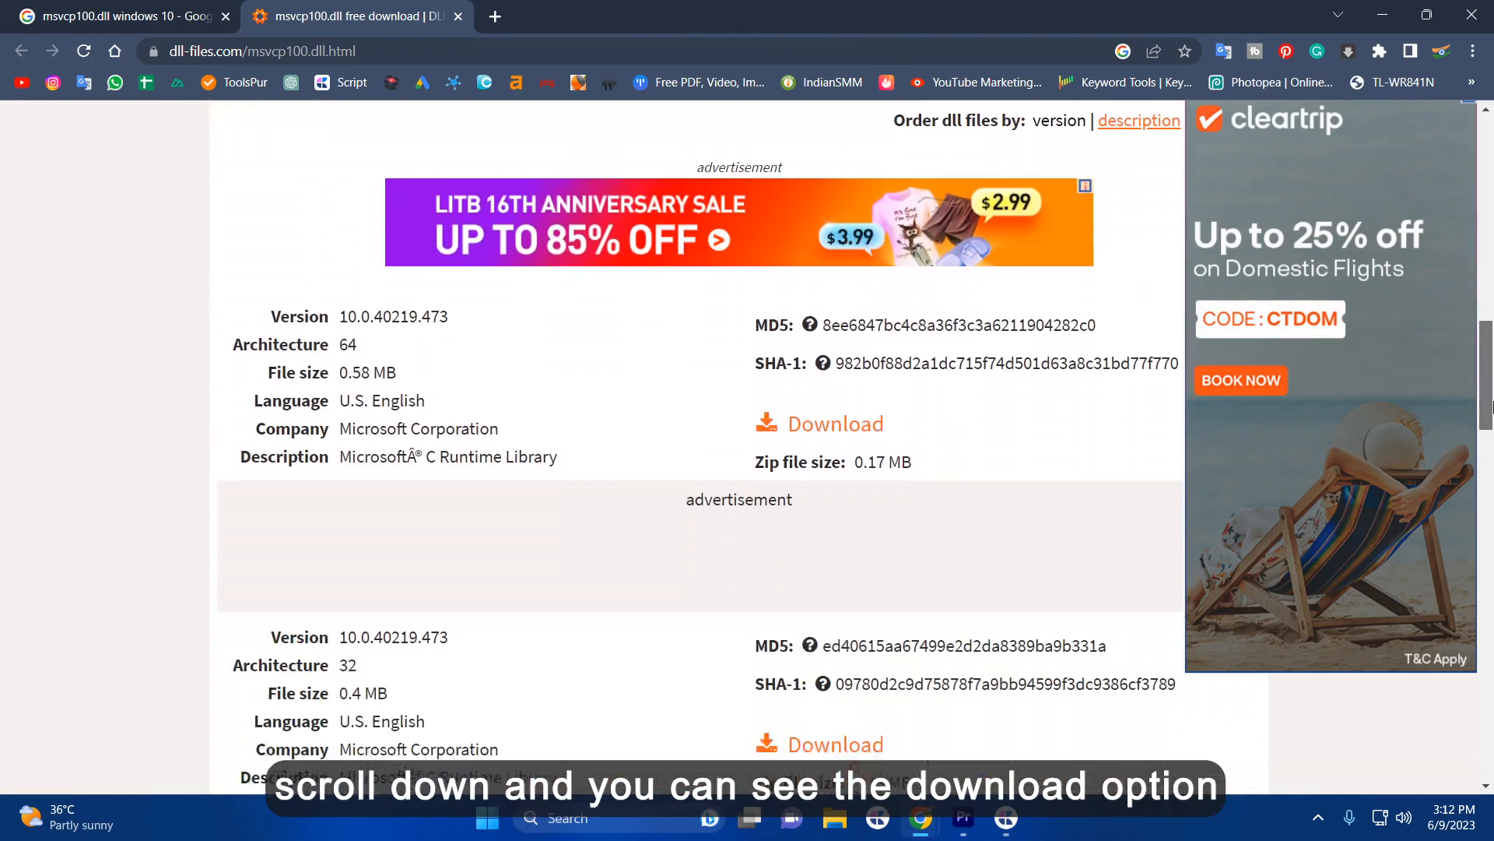
scroll(down, 3)
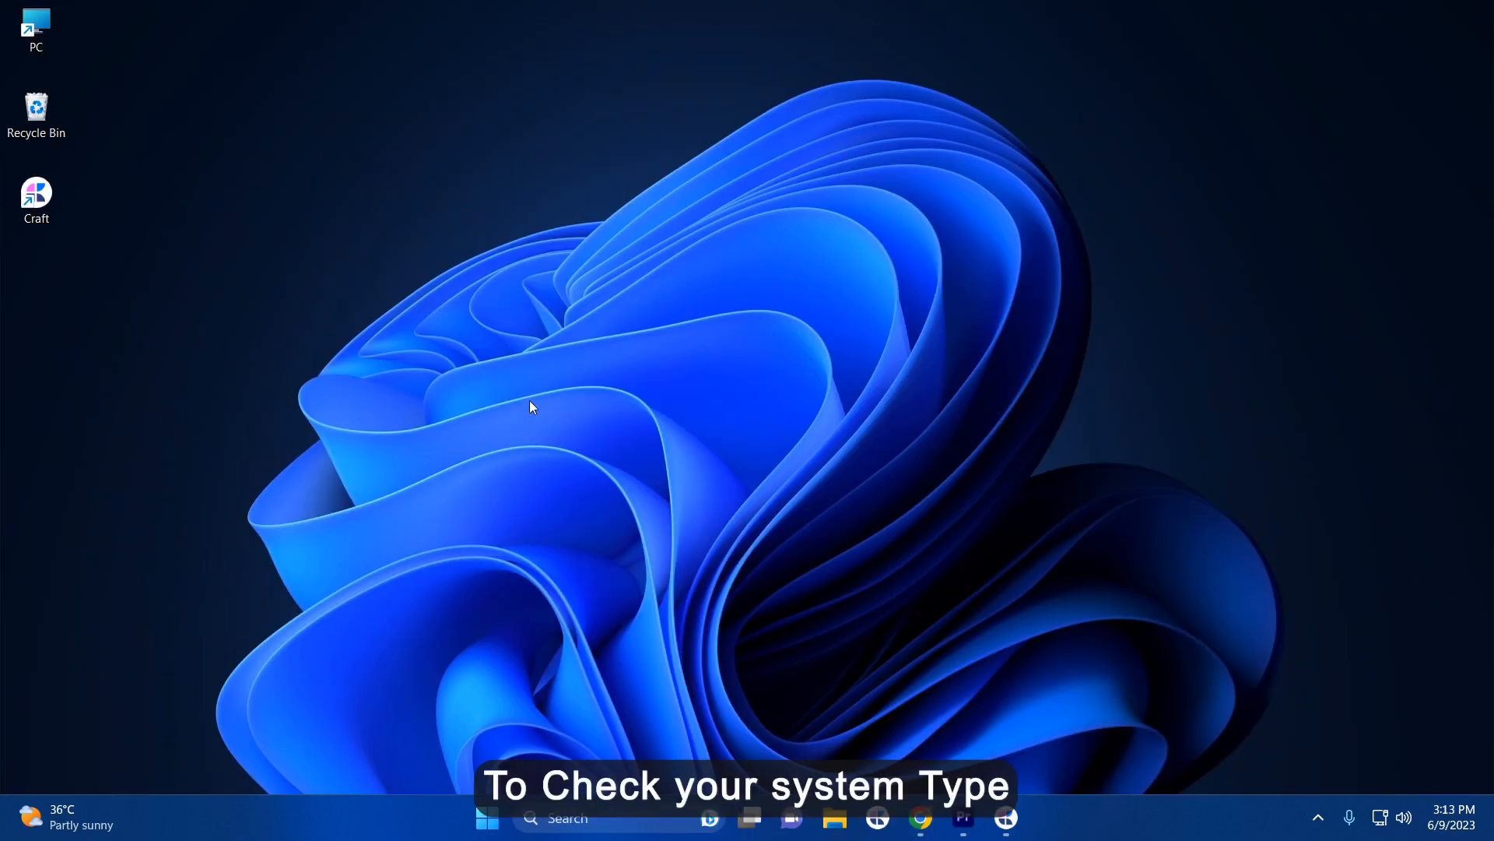
- Browse This PC > Local Disk (C:) > Windows and locate the System32 folder
double_click(36, 23)
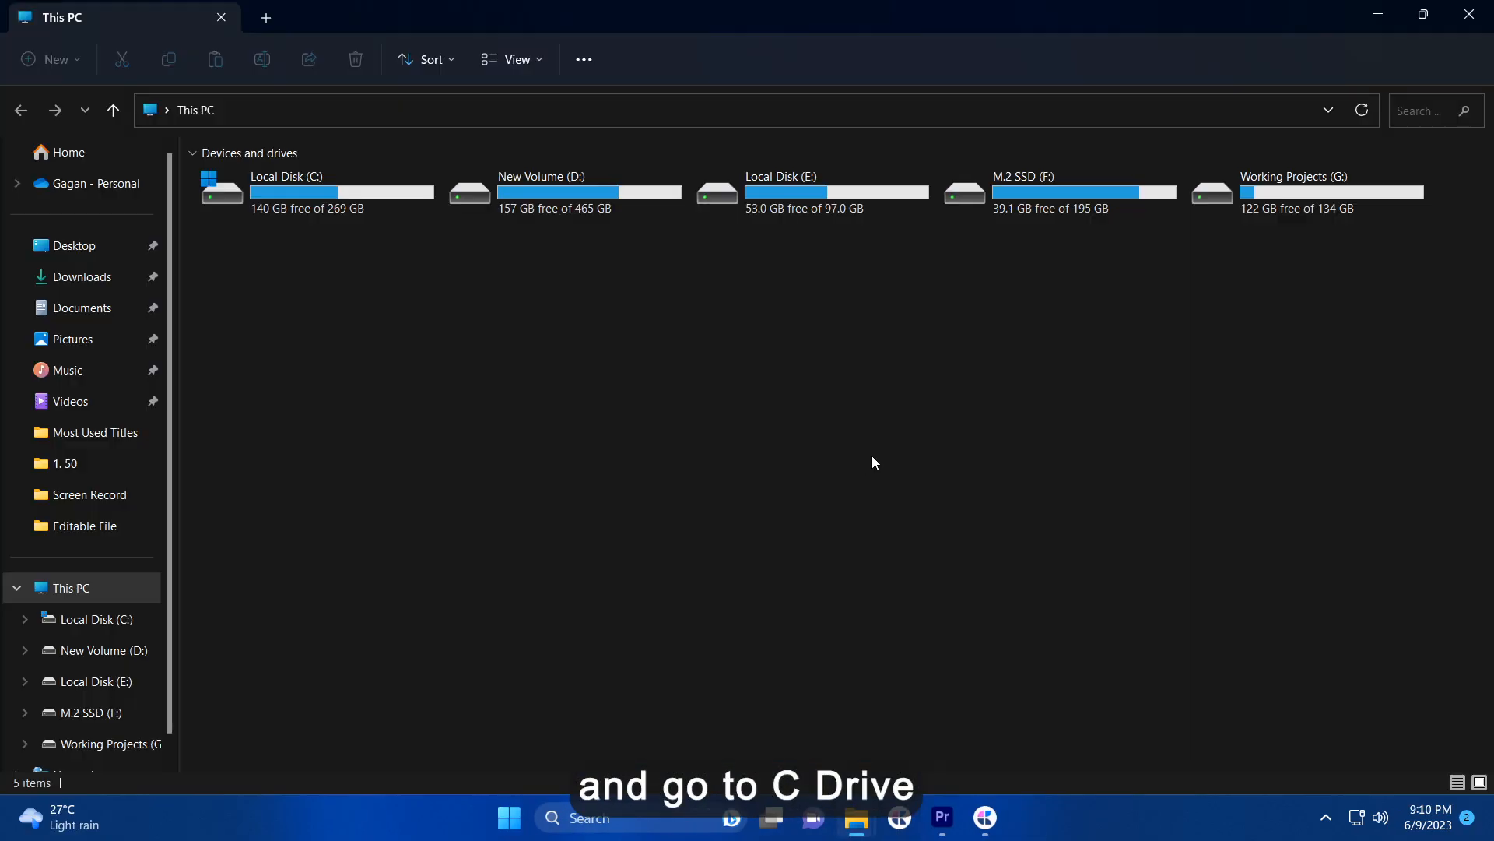
double_click(286, 190)
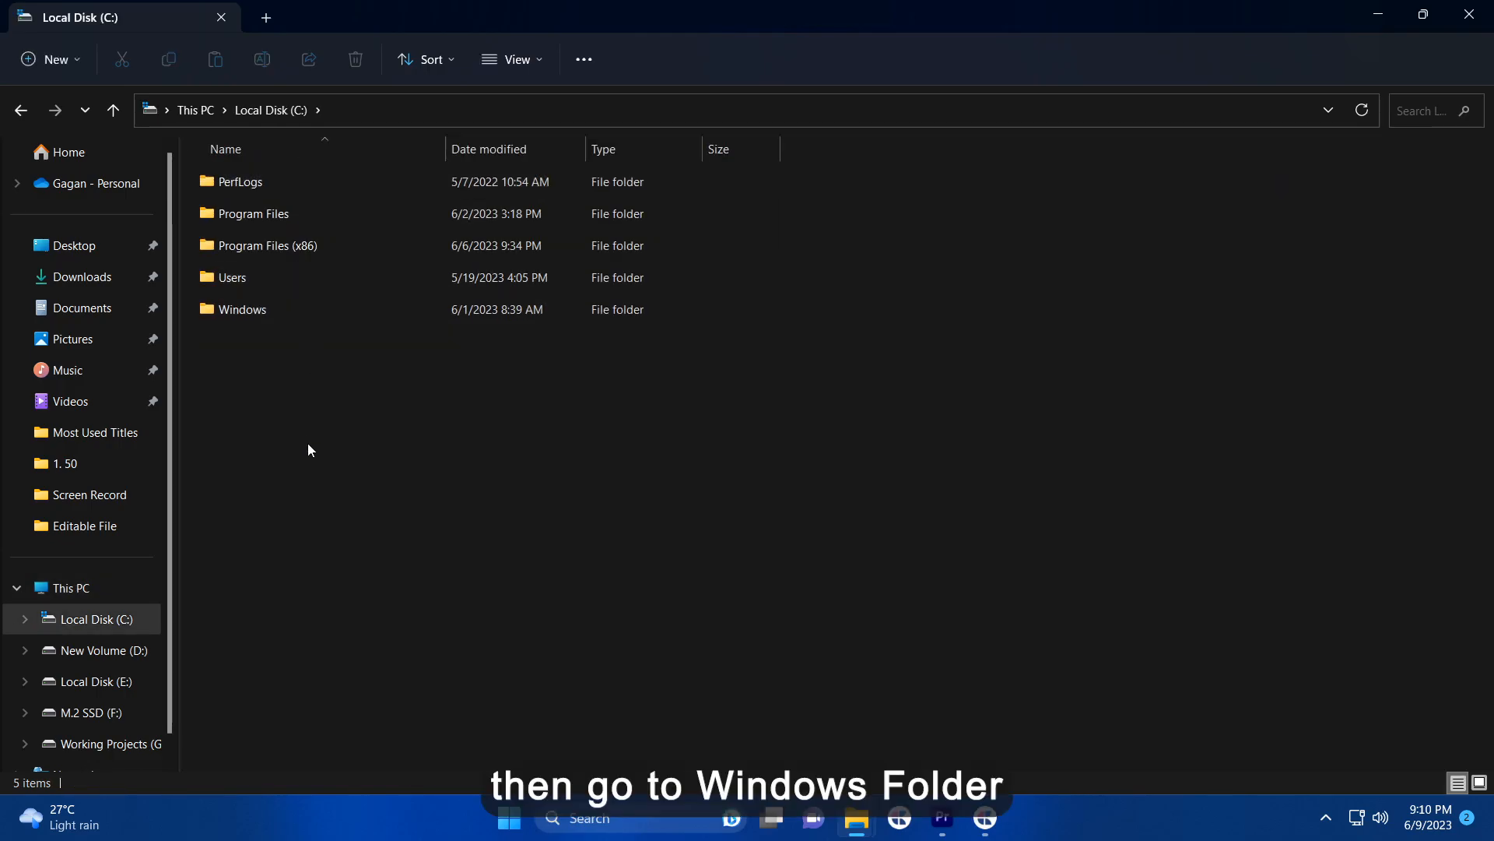
double_click(243, 308)
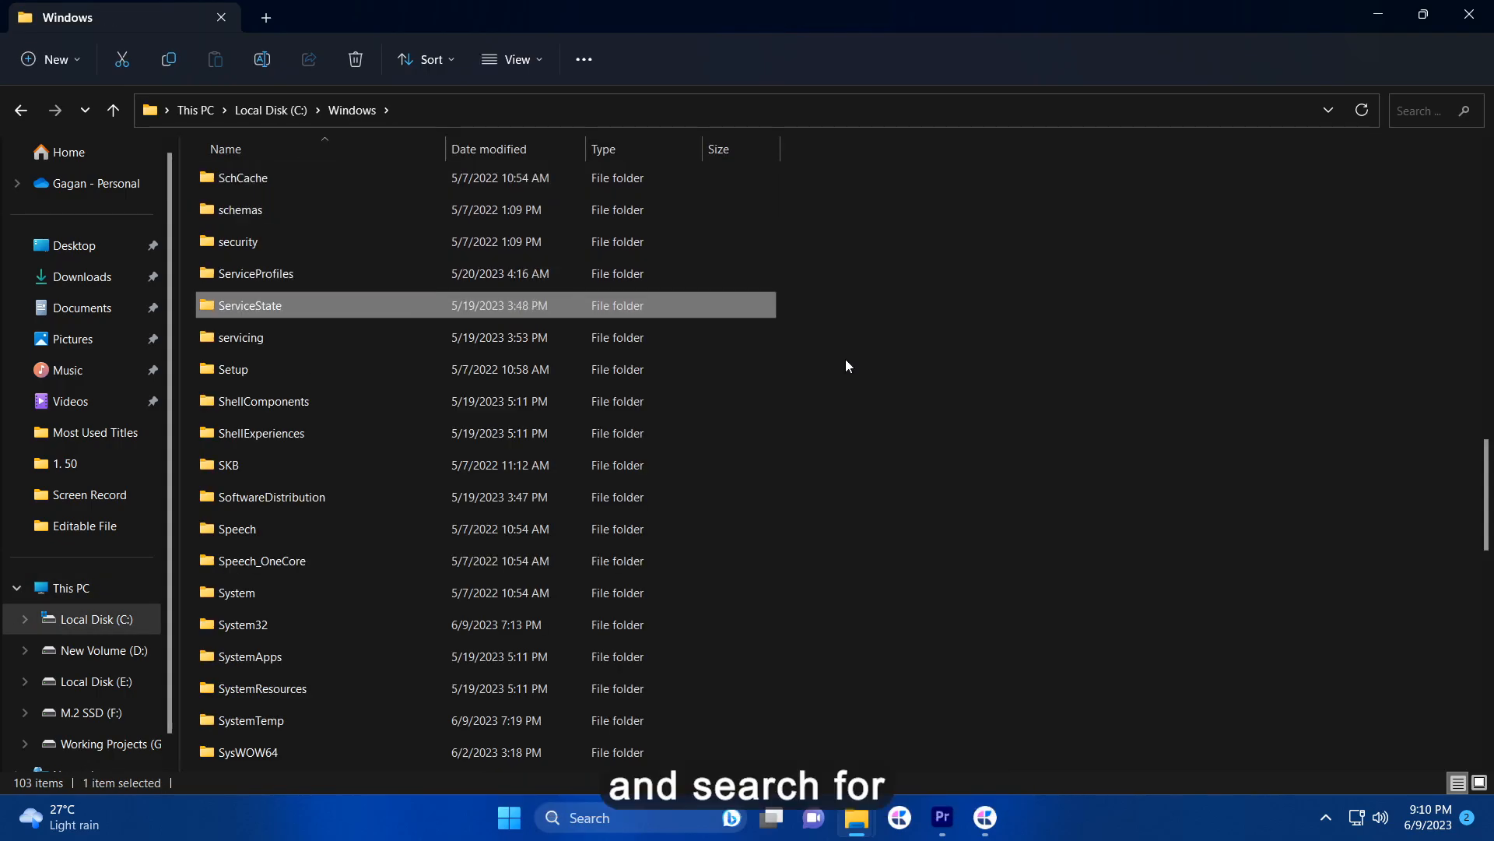
click(243, 625)
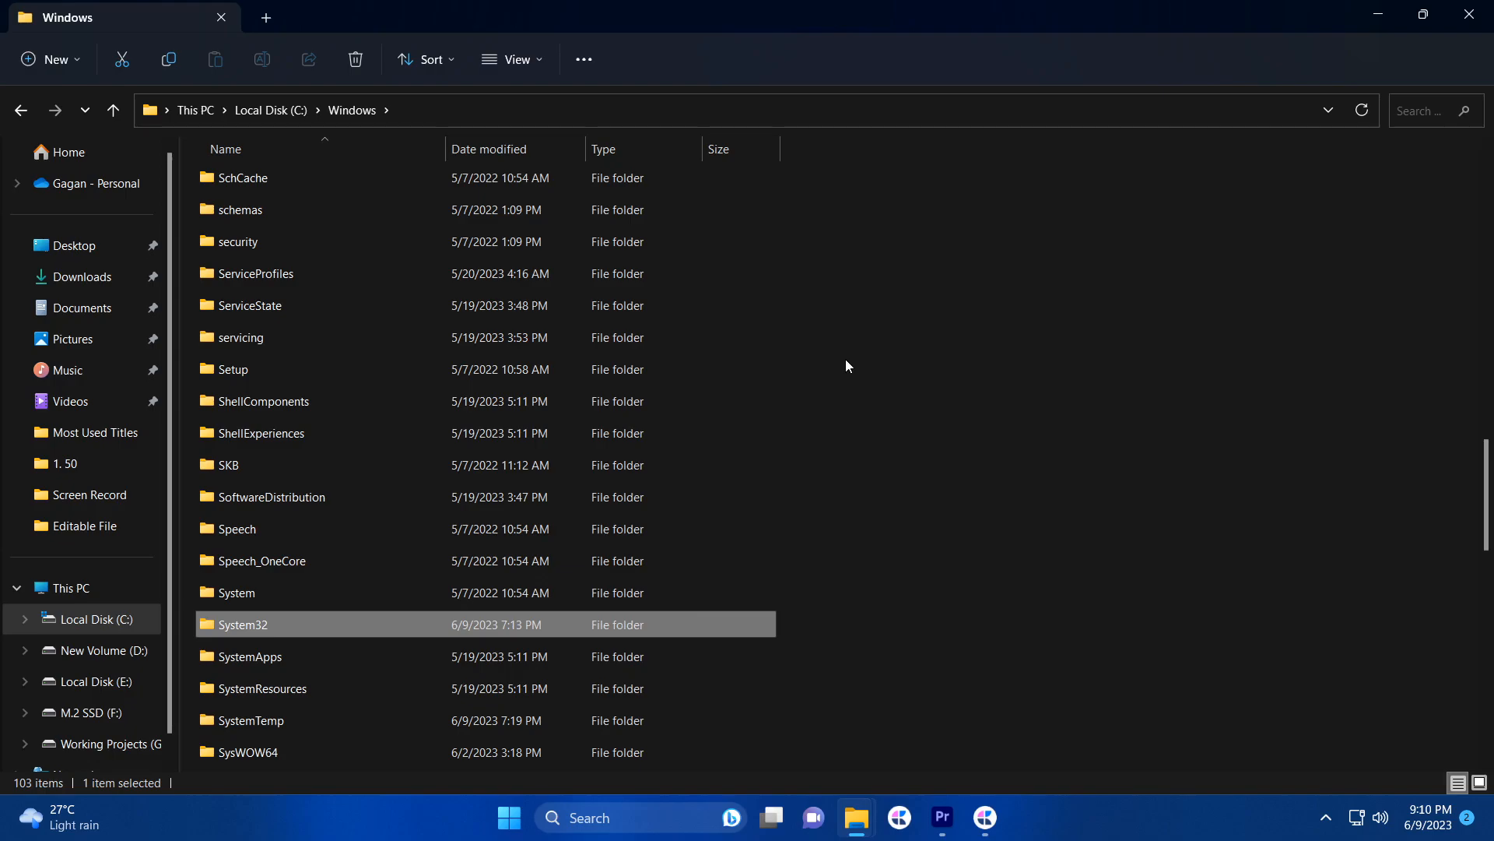
scroll(down, 3)
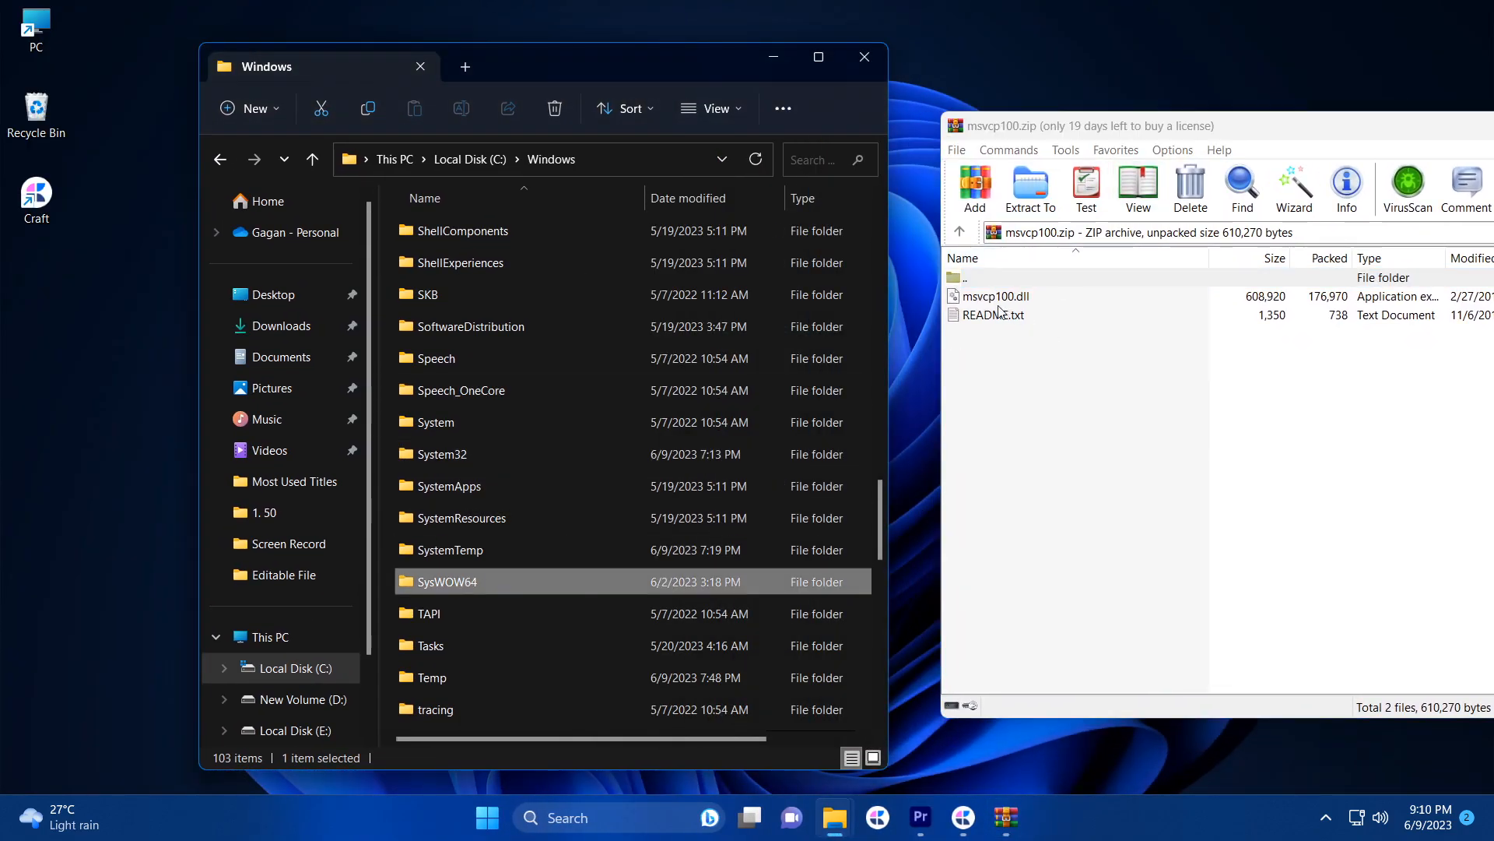
- Move msvcp100.dll from the archive into SysWOW64, granting administrator permission
click(996, 296)
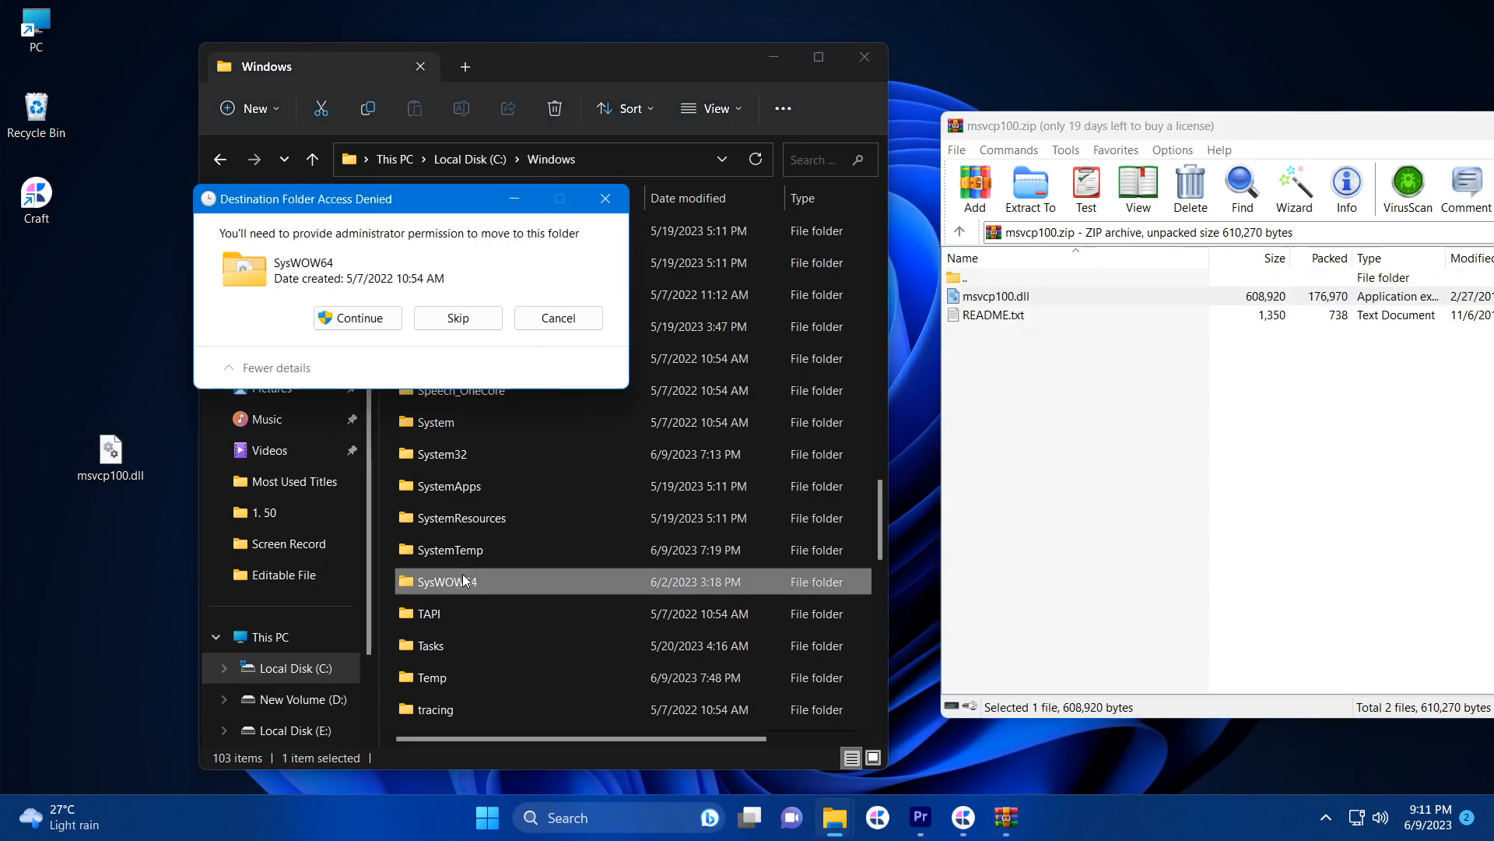
click(355, 317)
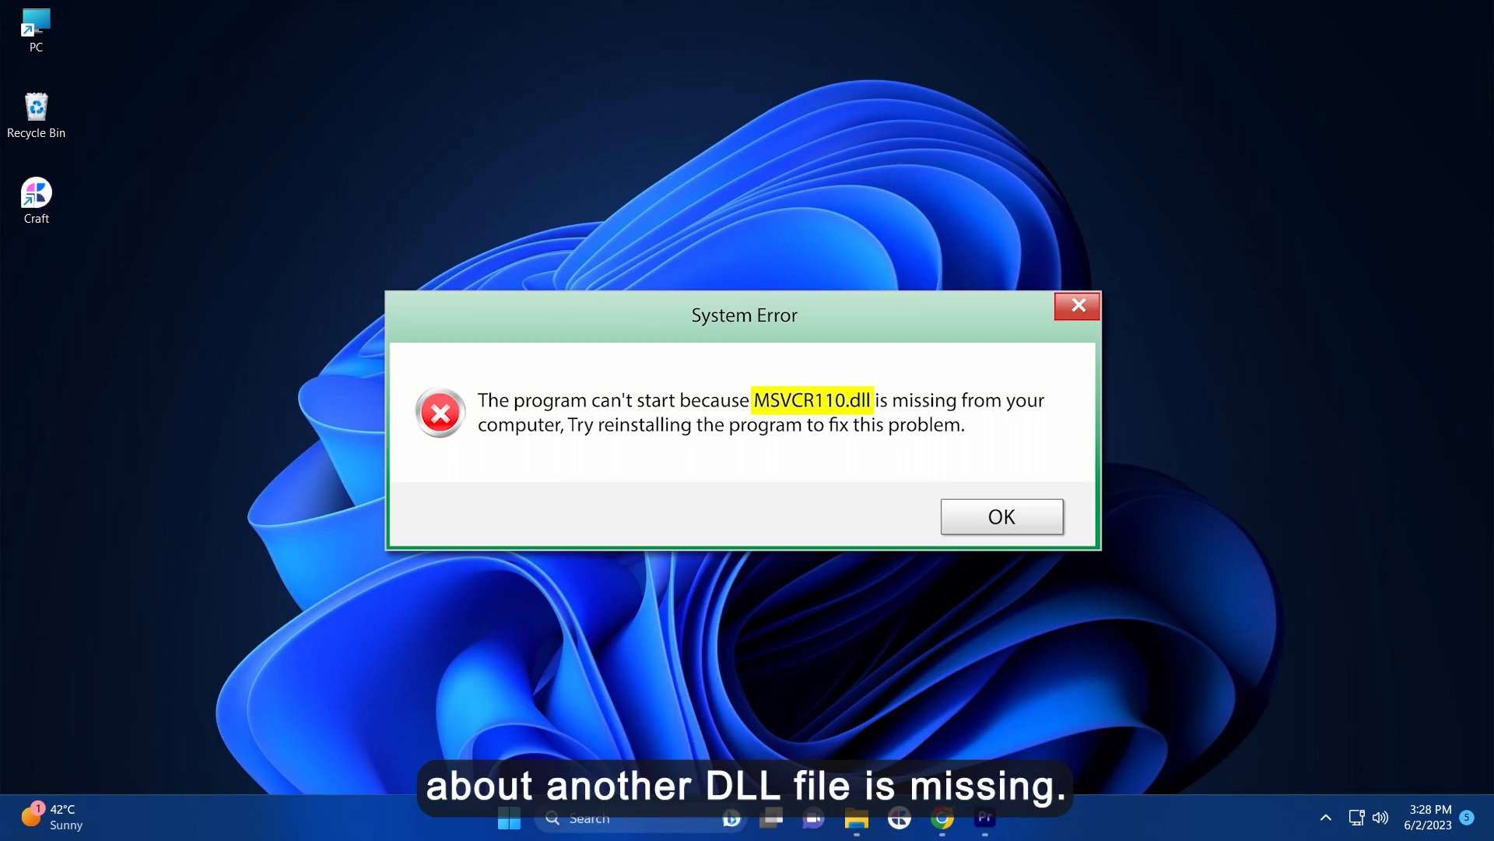
- Dismiss the missing MSVCR110.dll system error with OK
click(1001, 515)
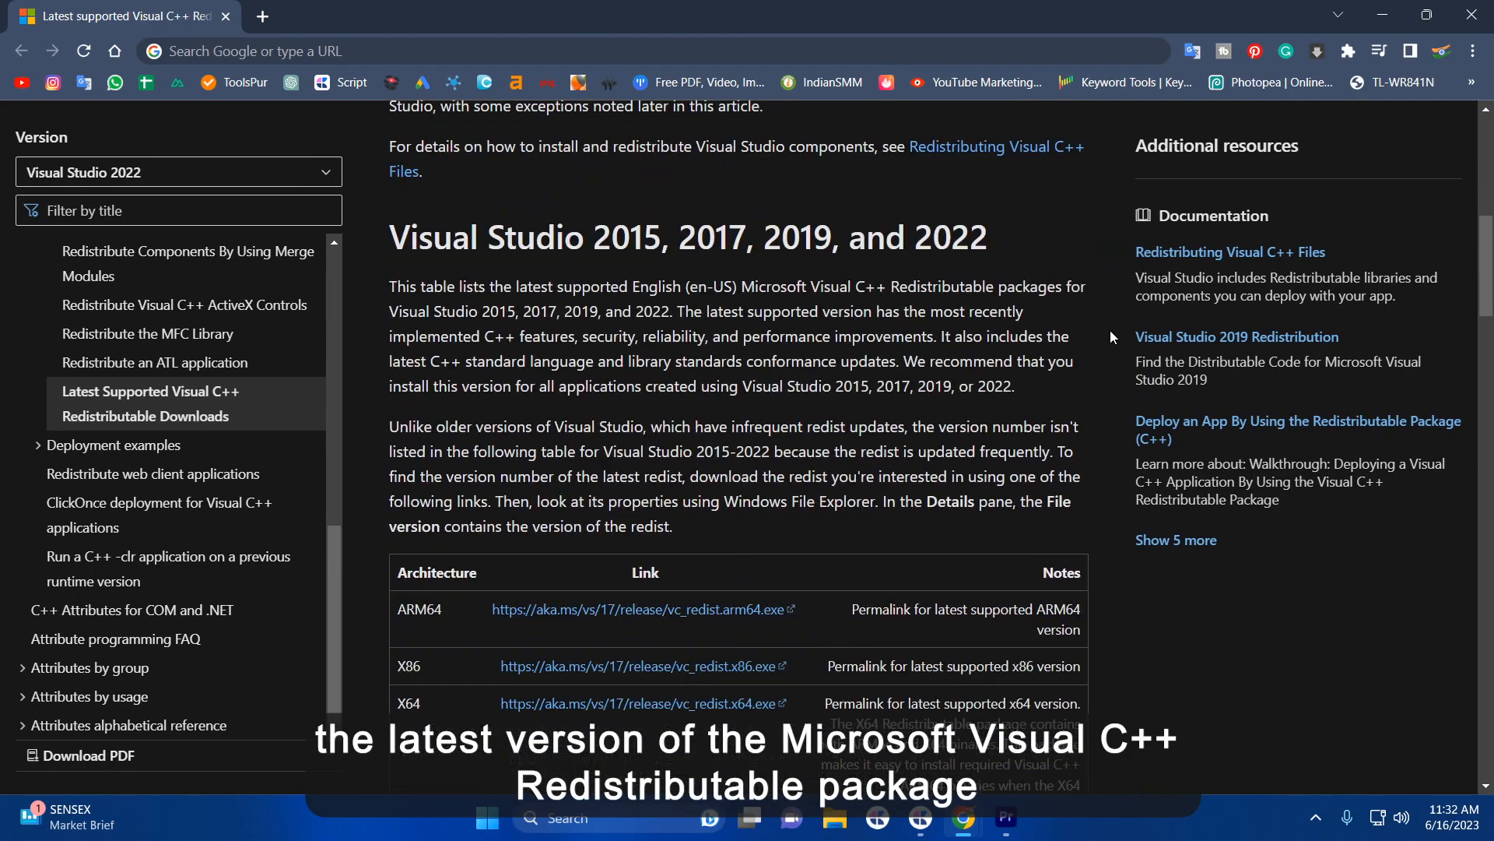
- Search 'microsoft visual c++' and reach Microsoft's latest supported redistributable downloads article
scroll(down, 3)
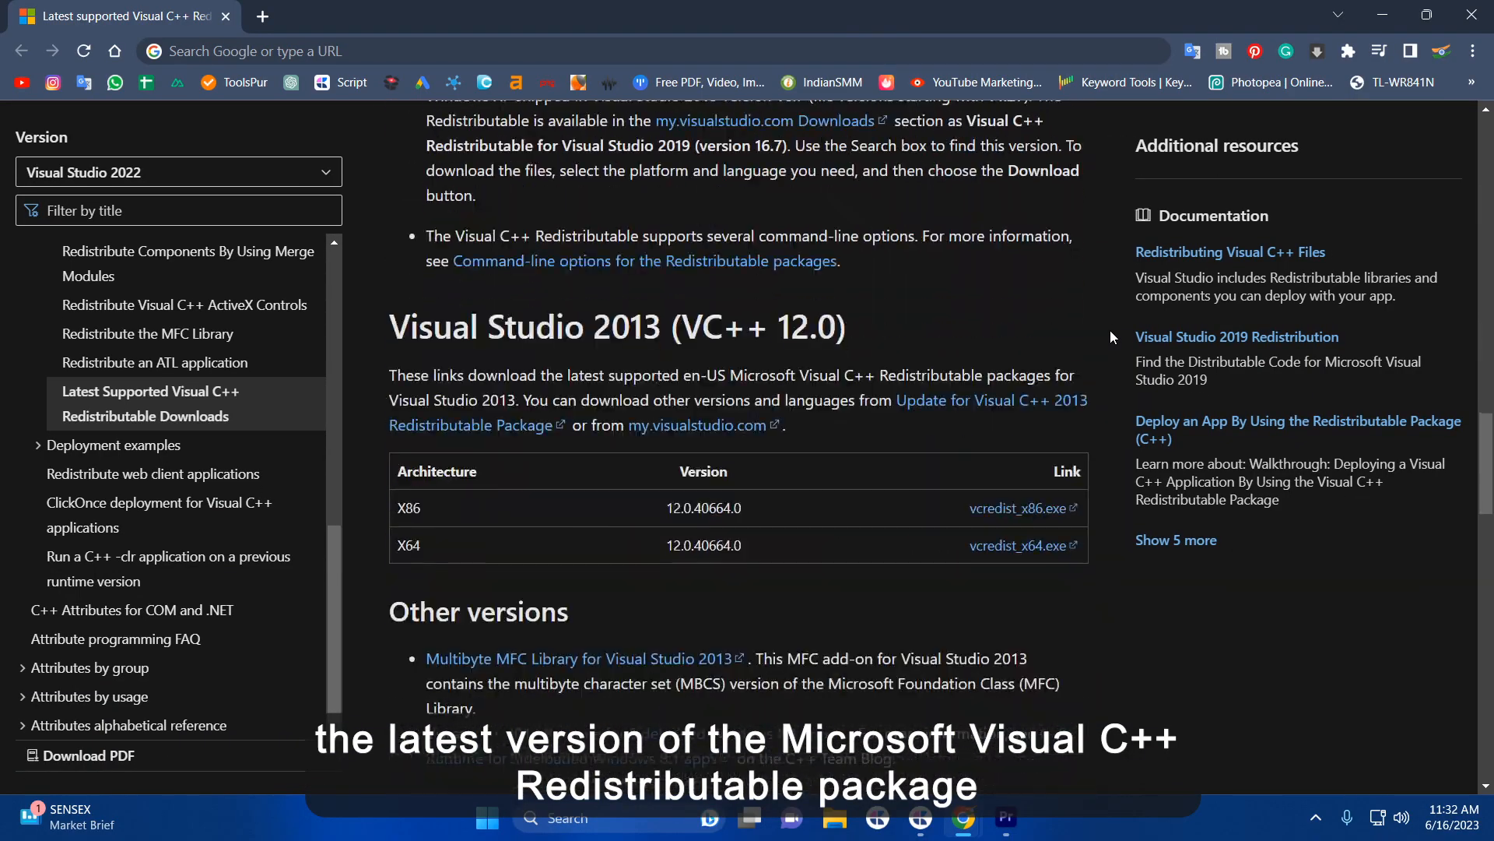
scroll(down, 3)
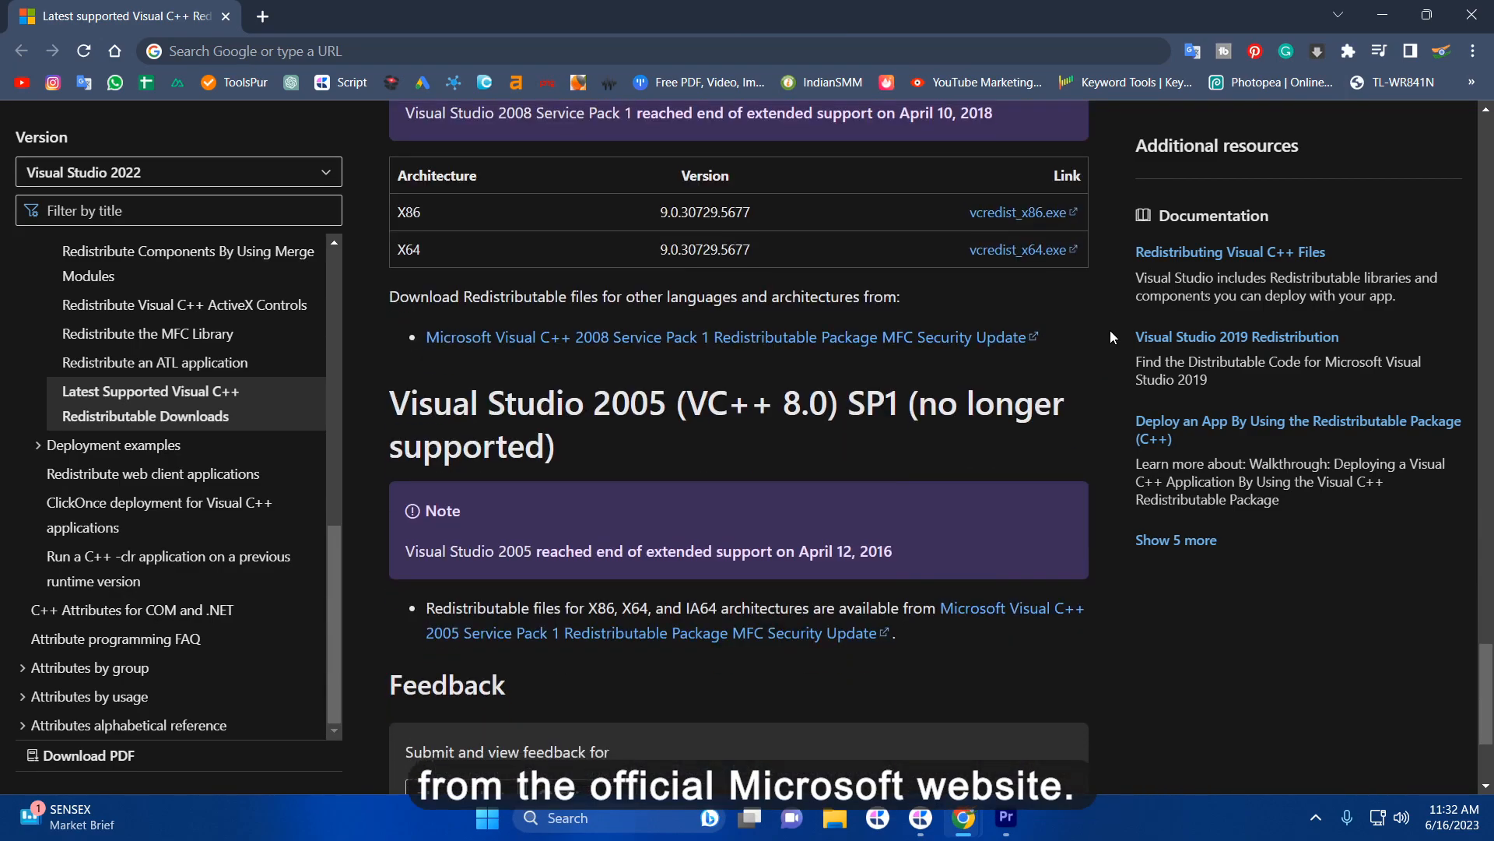
scroll(up, 3)
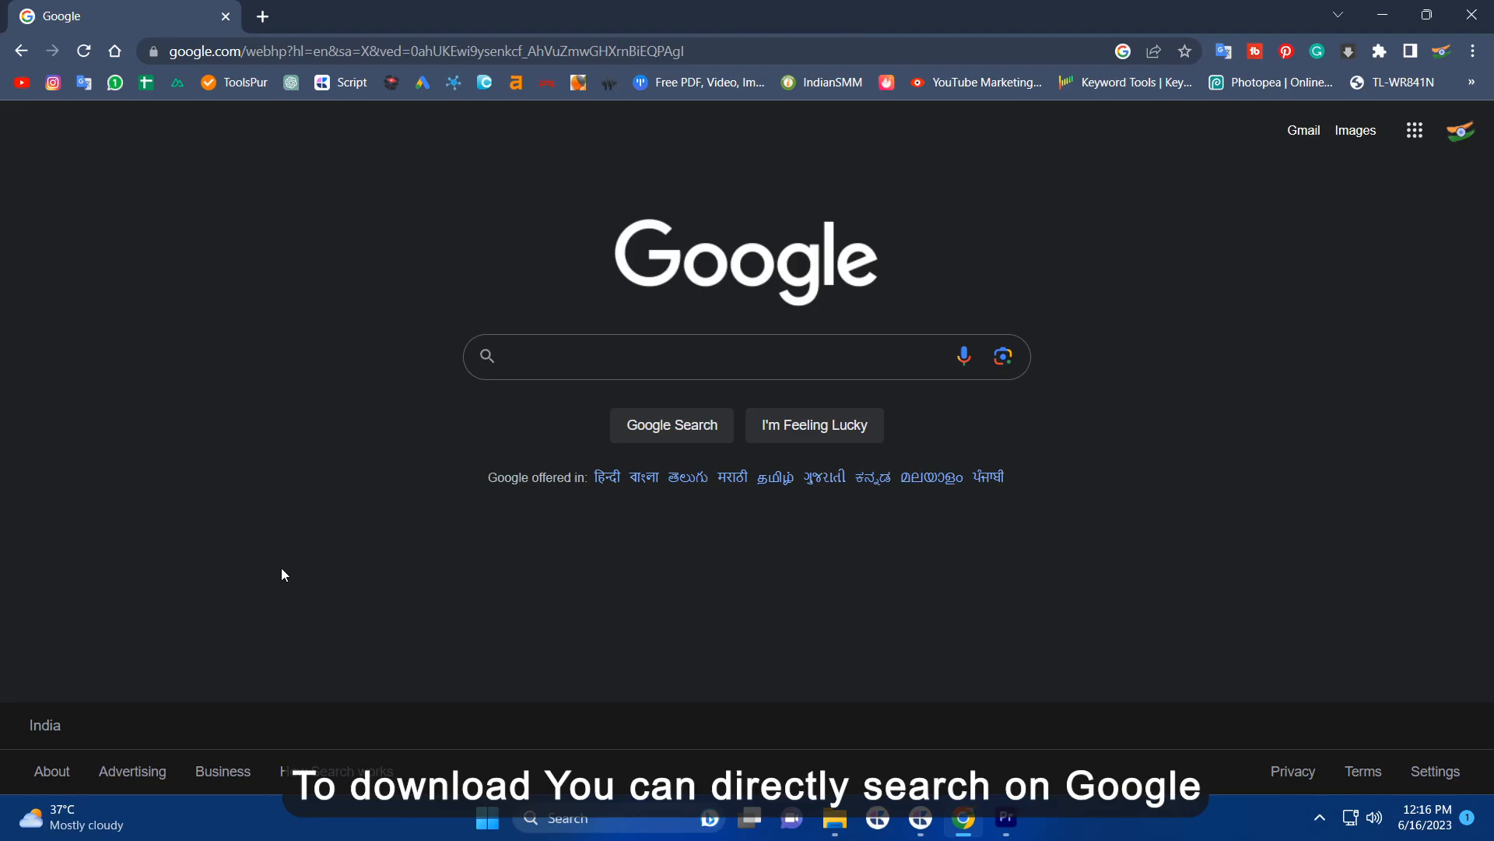
text(microsoft visual c++ windows 11)
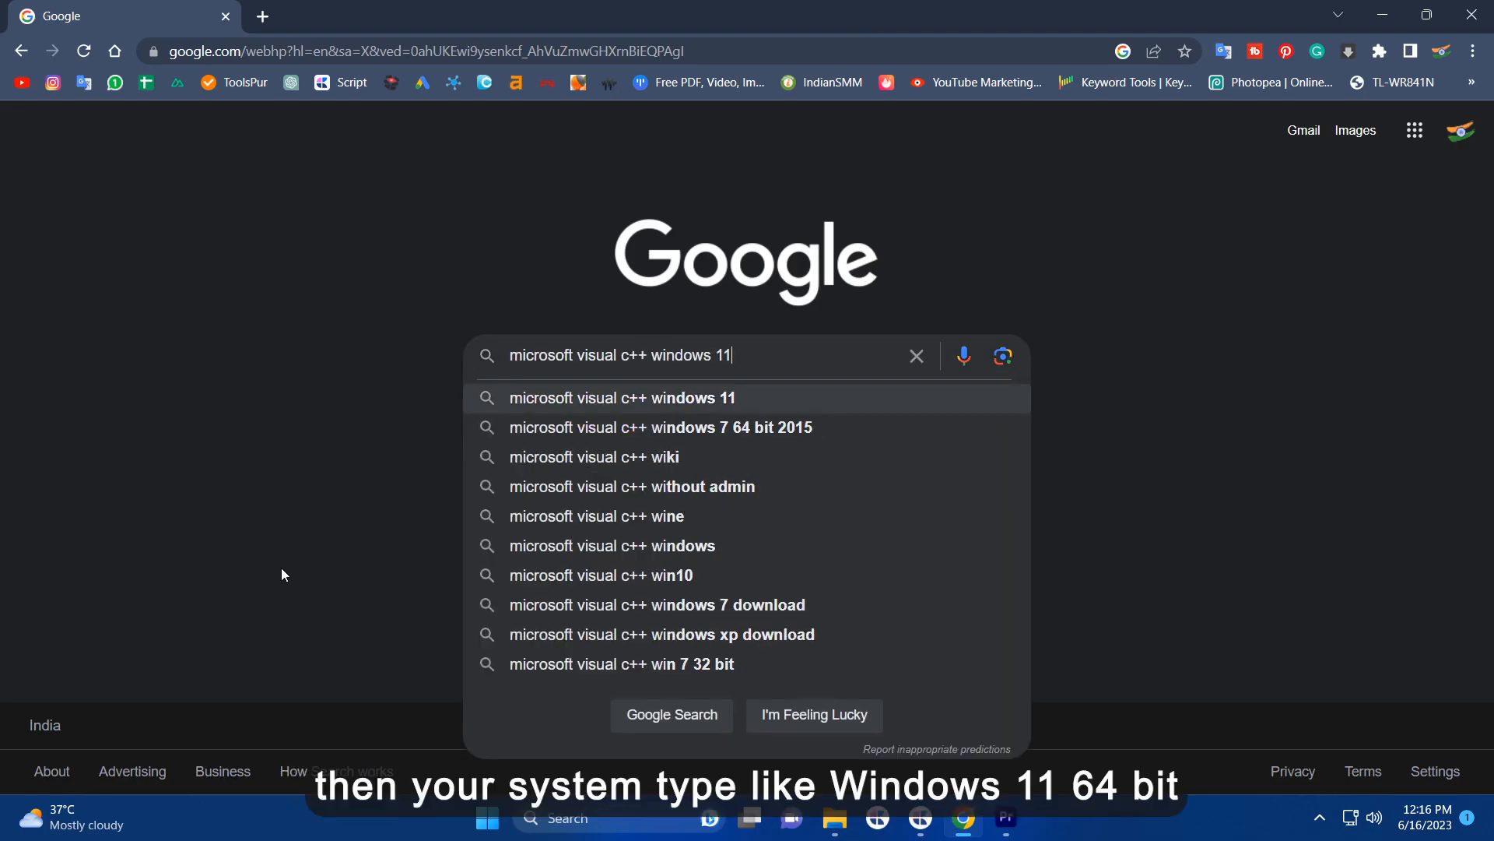
key(Enter)
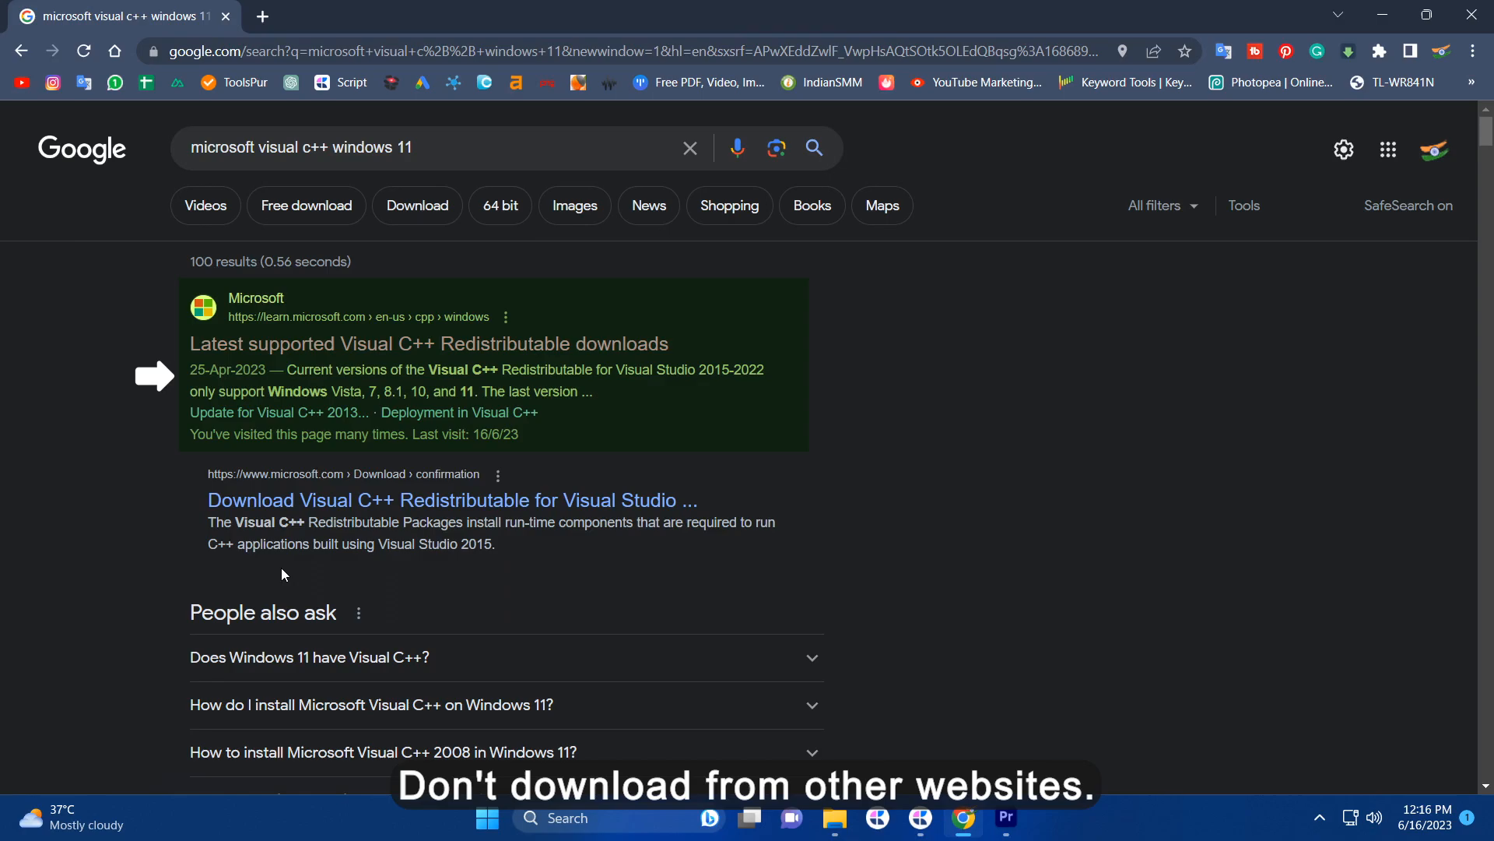
click(428, 343)
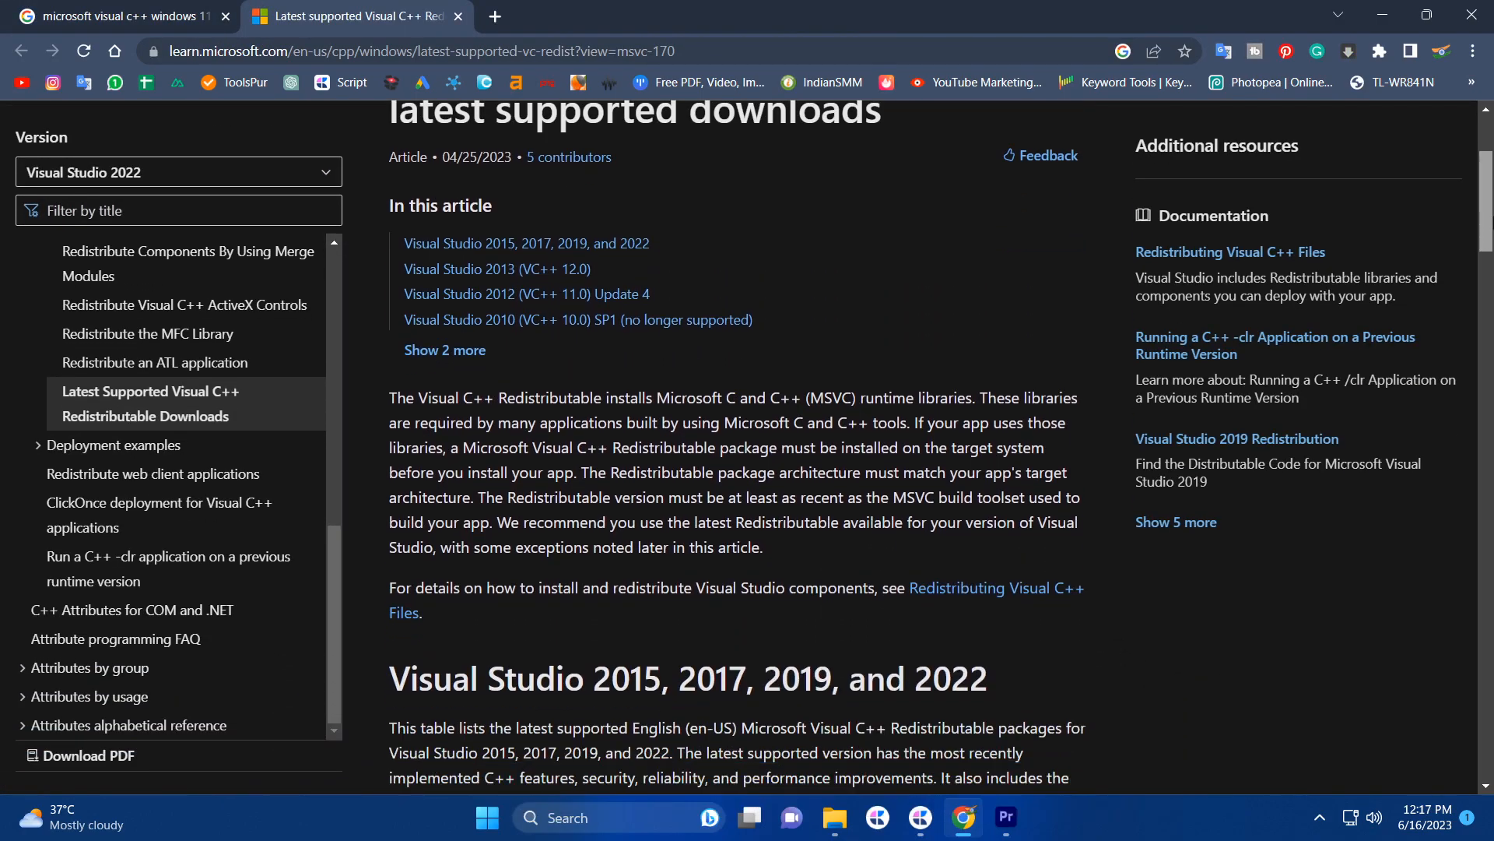
- Download the vc_redist.x64.exe package from the article's table
scroll(down, 3)
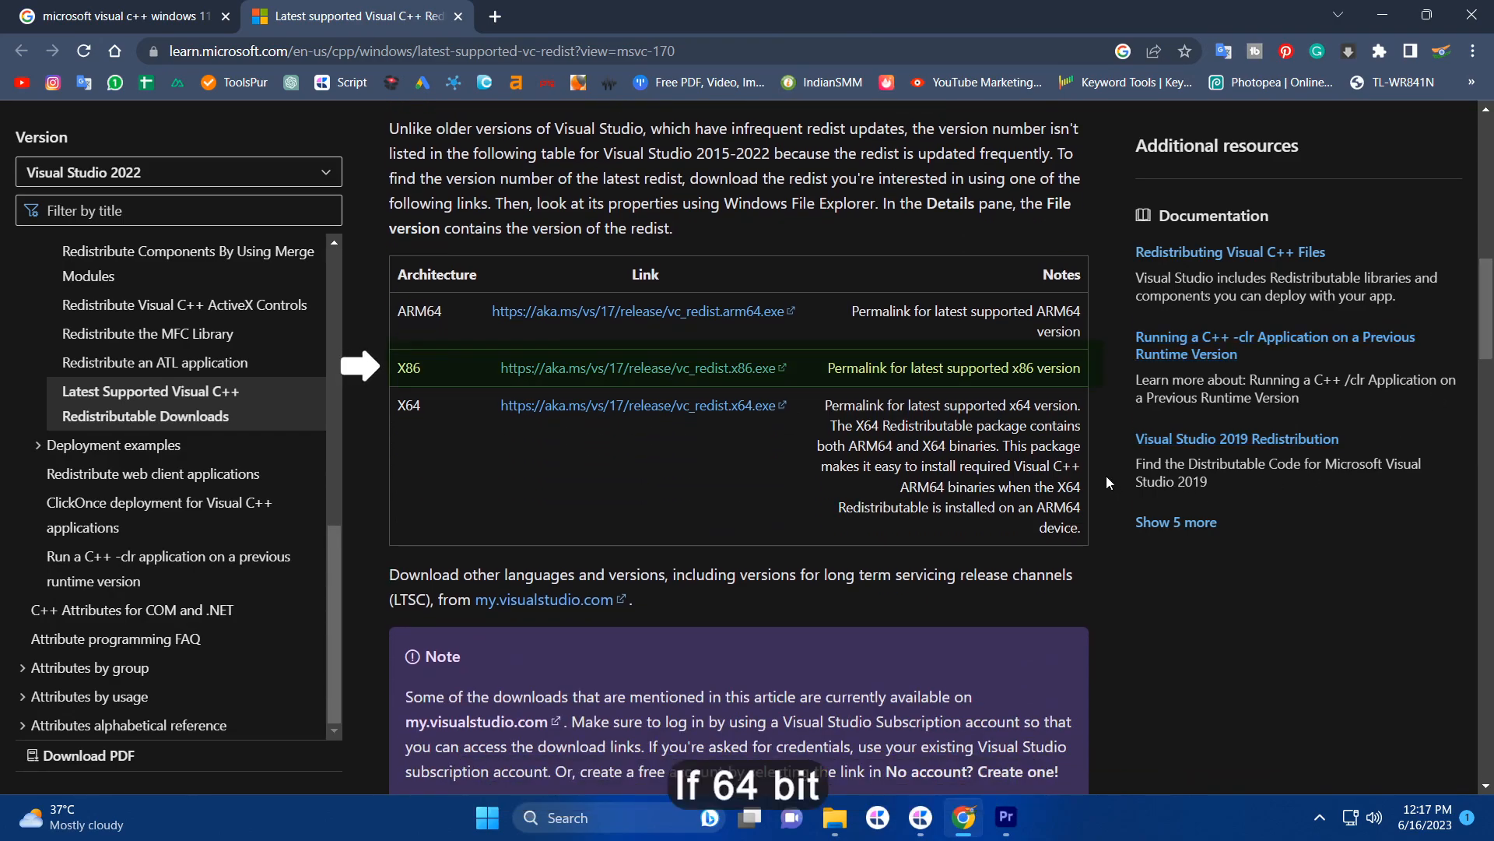
click(637, 405)
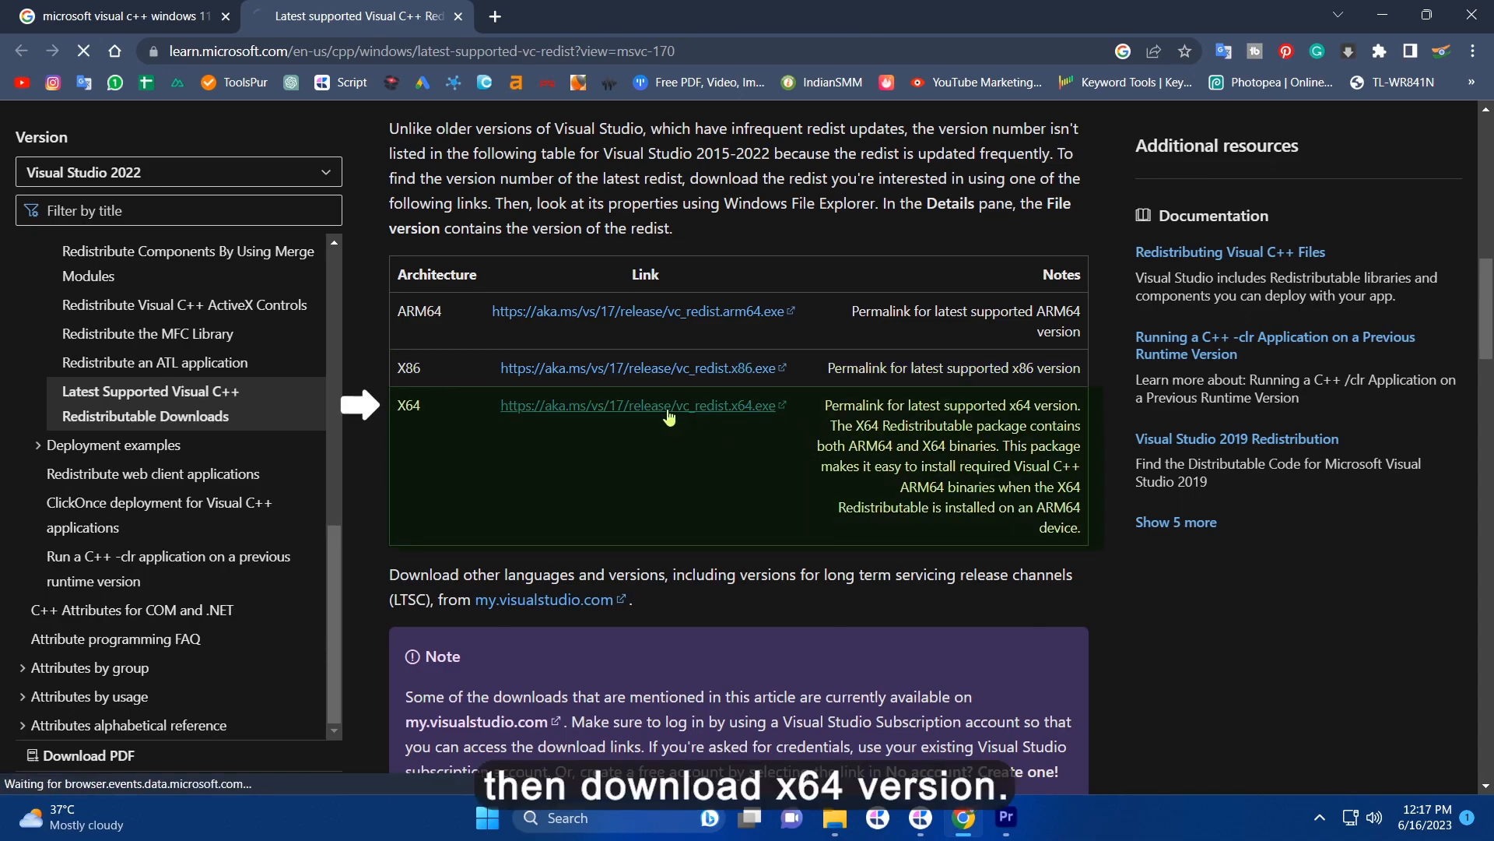
click(637, 404)
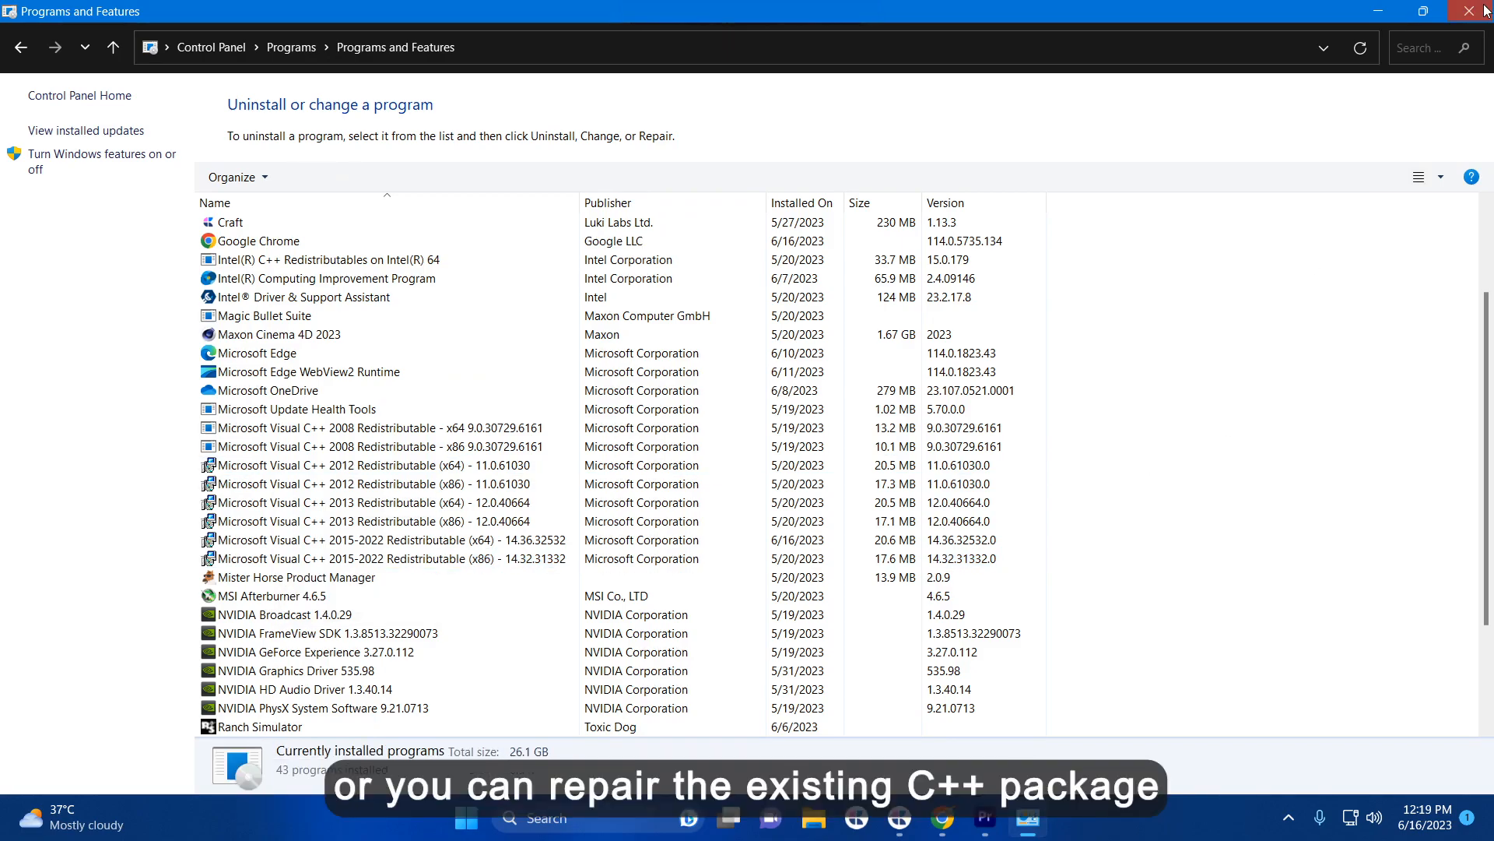
- Run VC_redist.x64, accept the license terms and install until Setup Successful
right_click(481, 104)
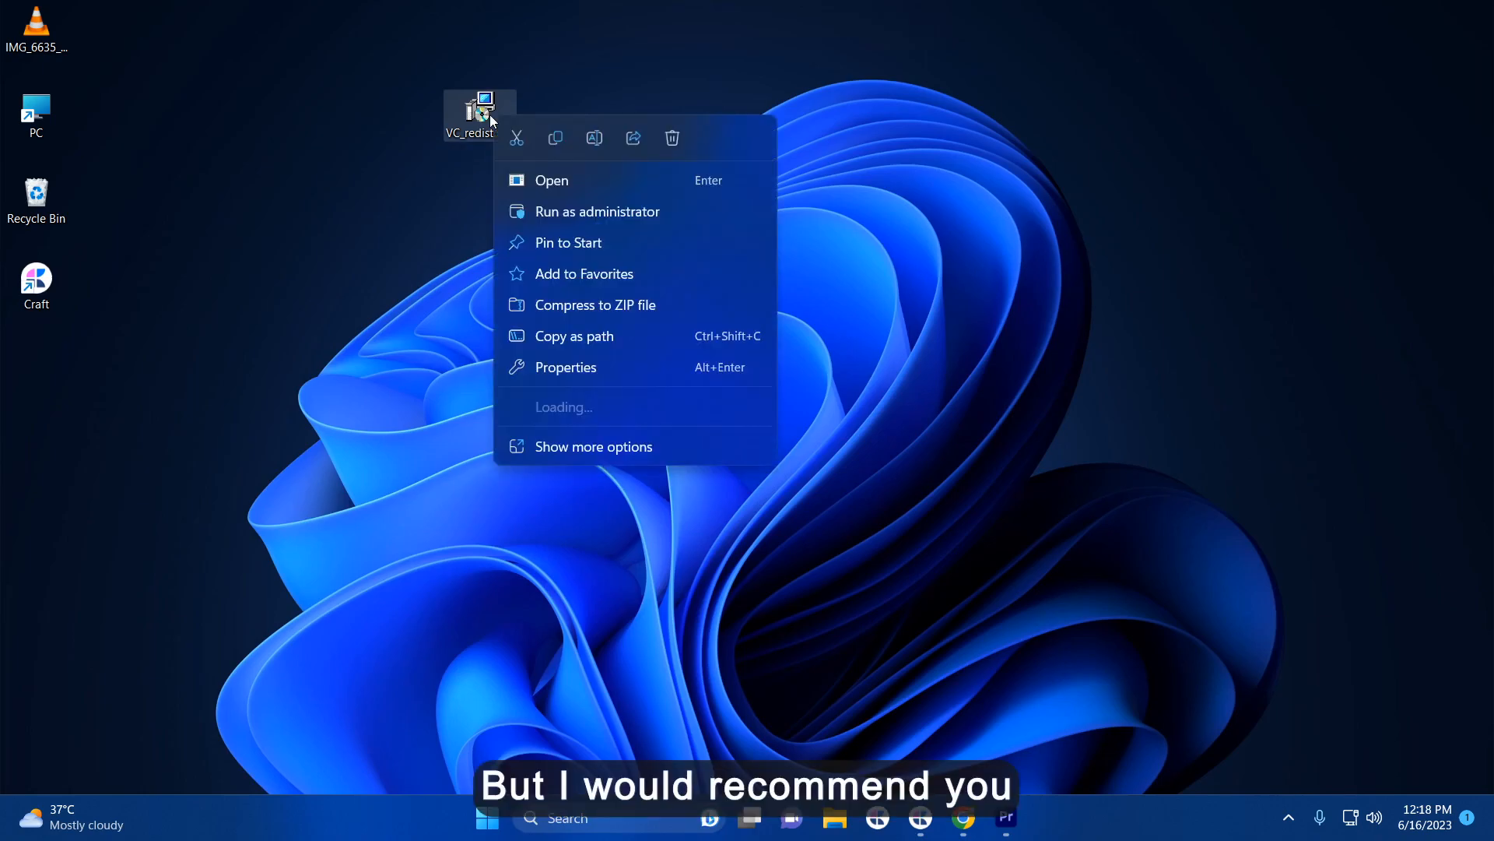
click(551, 180)
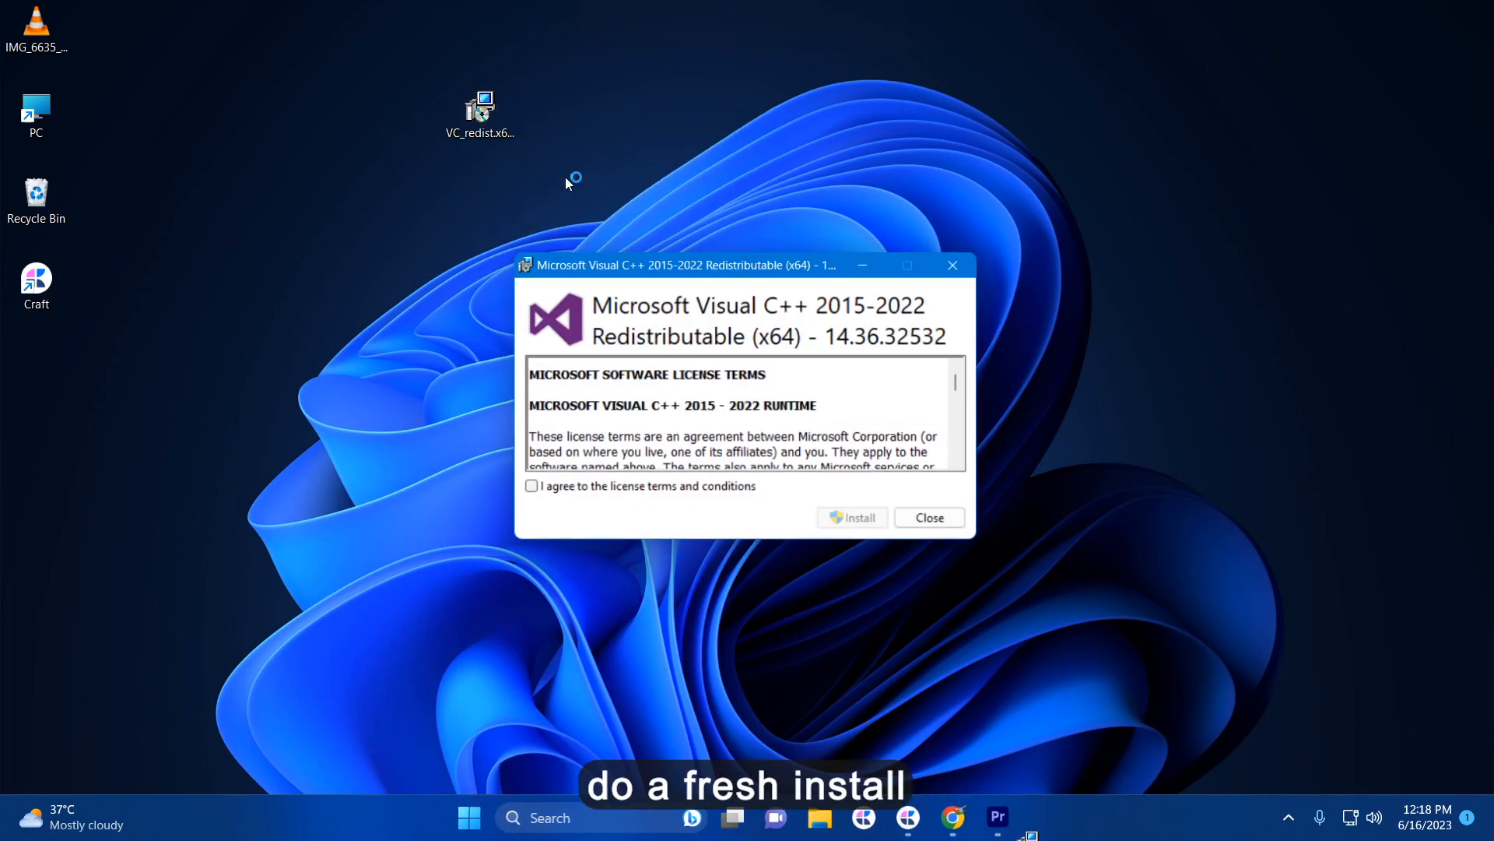
click(532, 487)
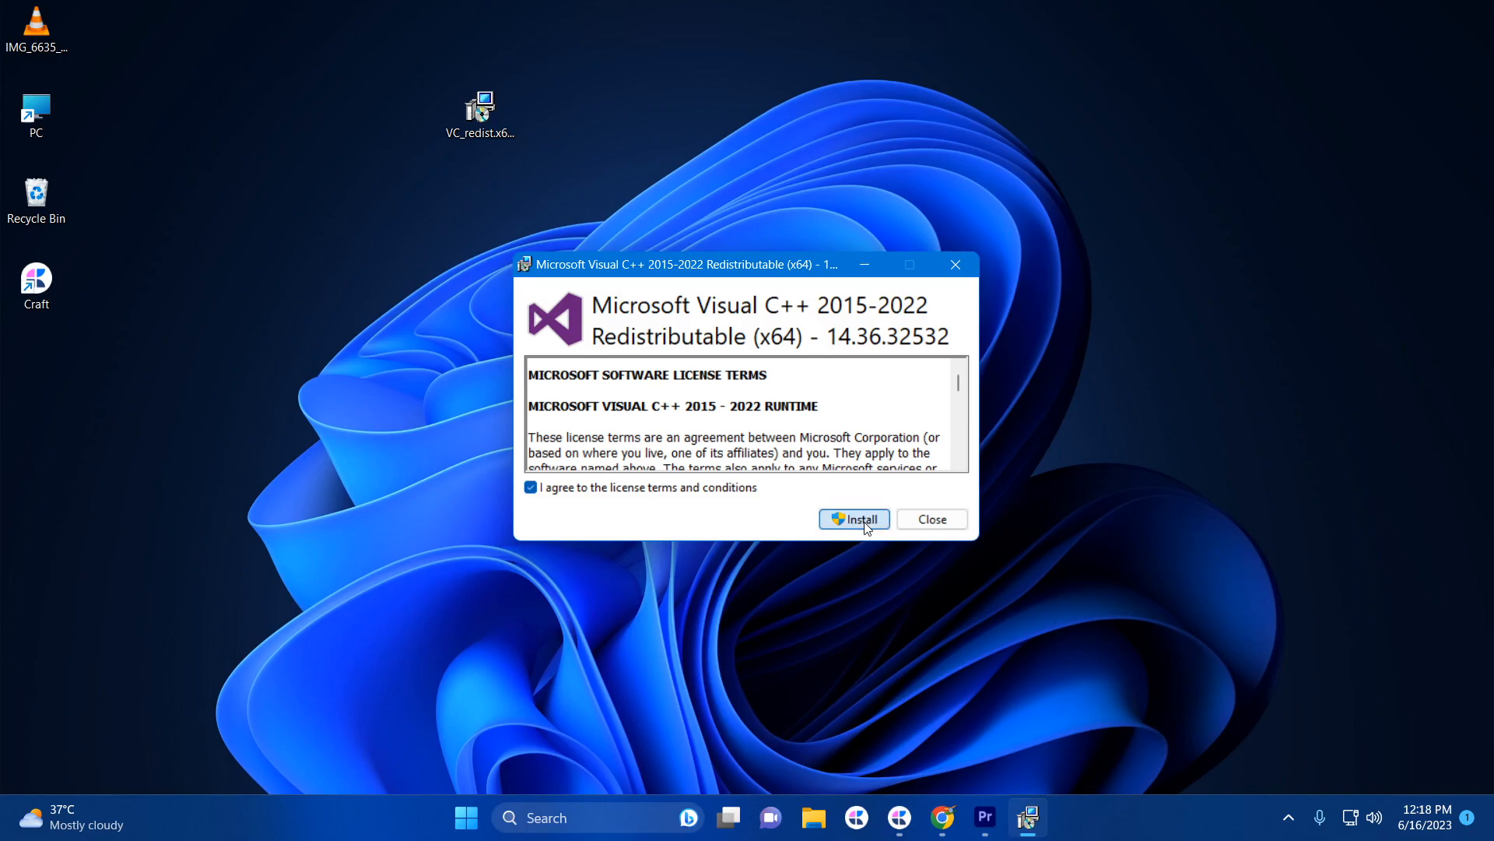
click(855, 518)
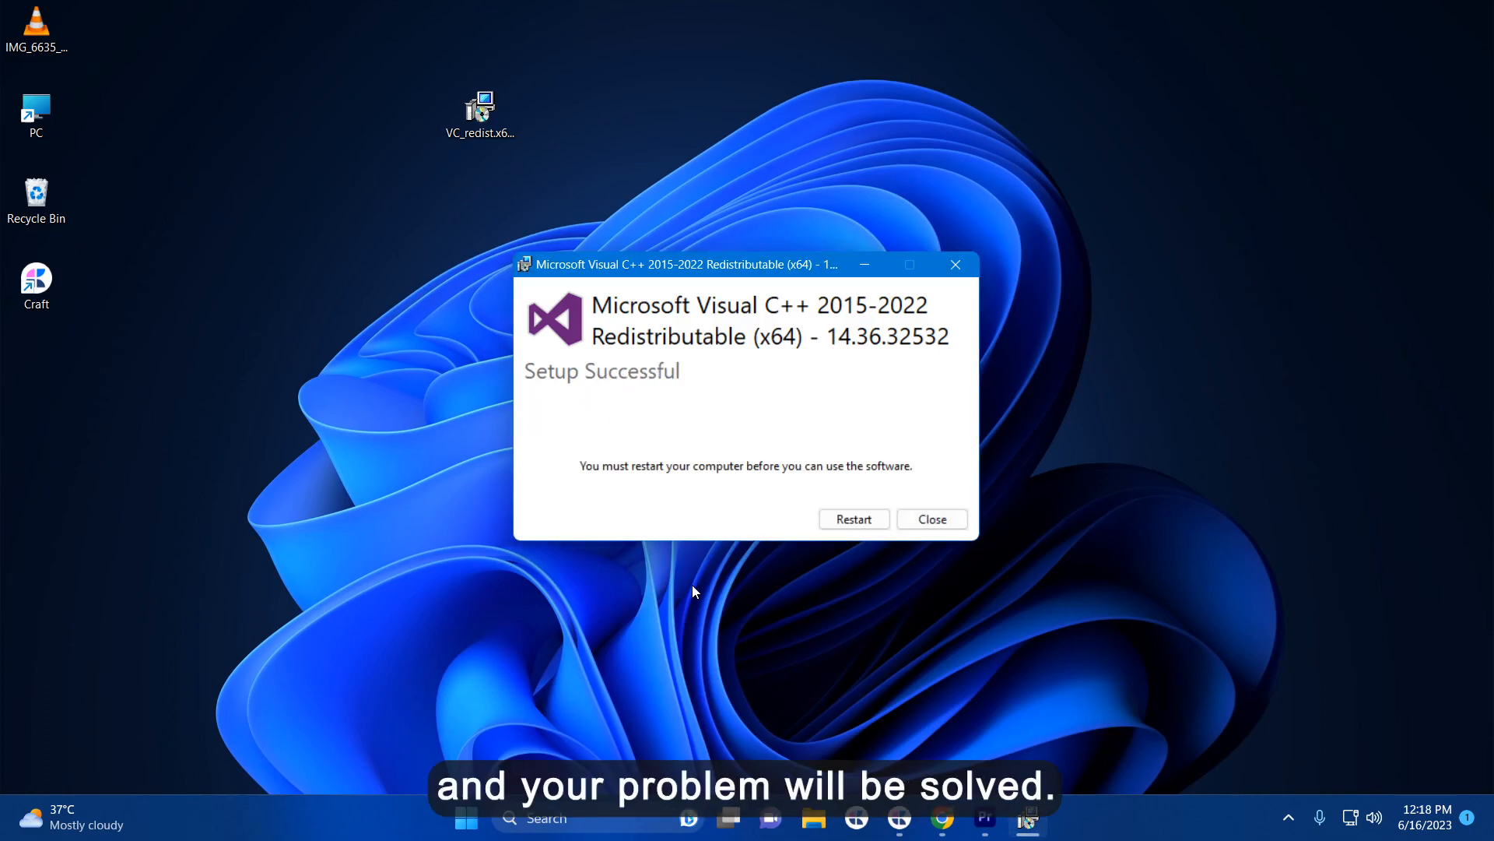
click(931, 518)
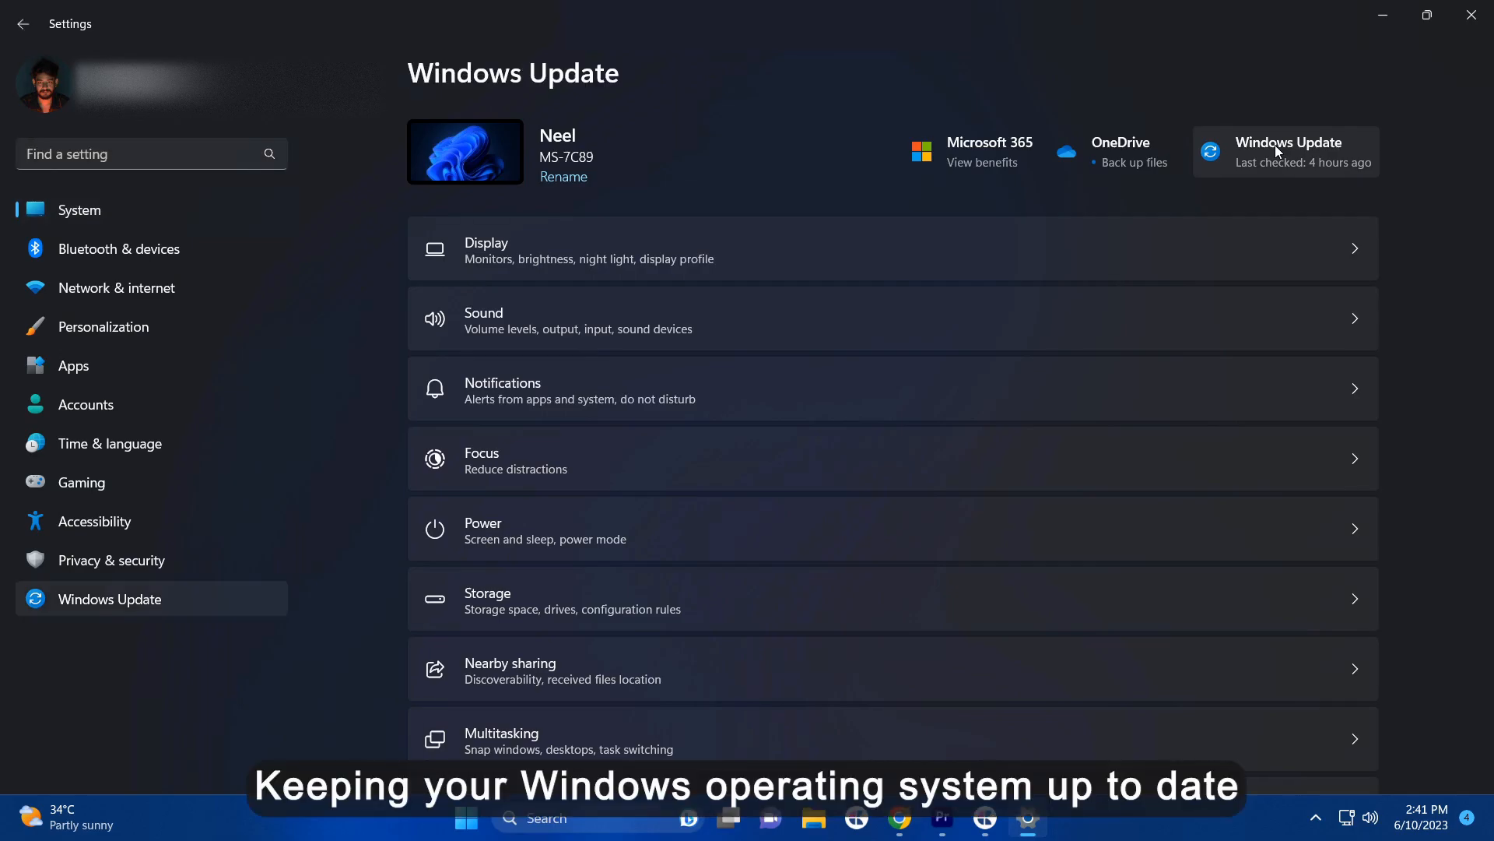
- Check for Windows updates and turn on 'Get the latest updates as soon as they're available'
click(1286, 151)
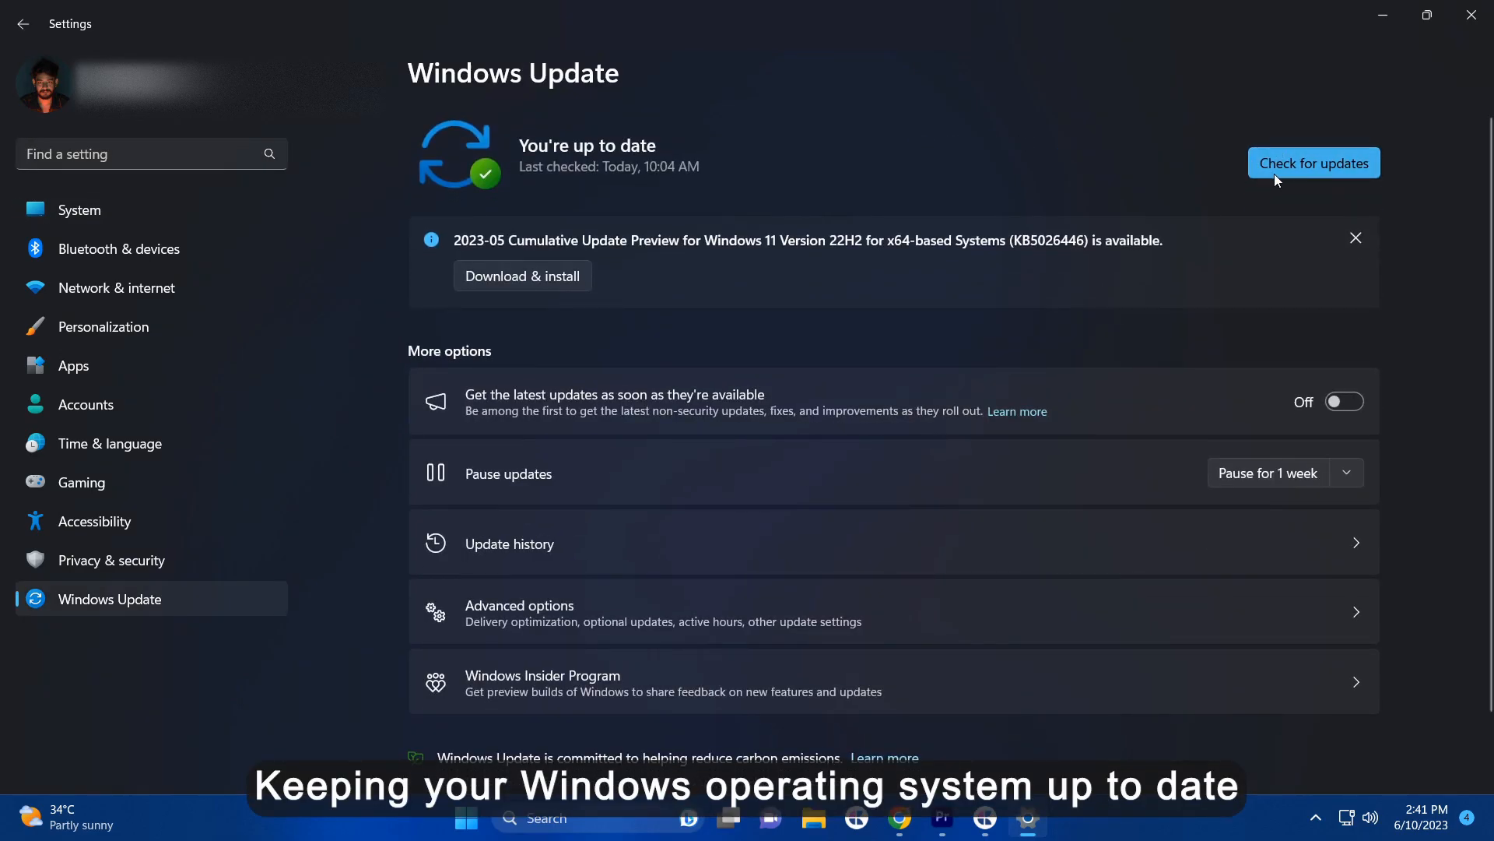
click(1313, 162)
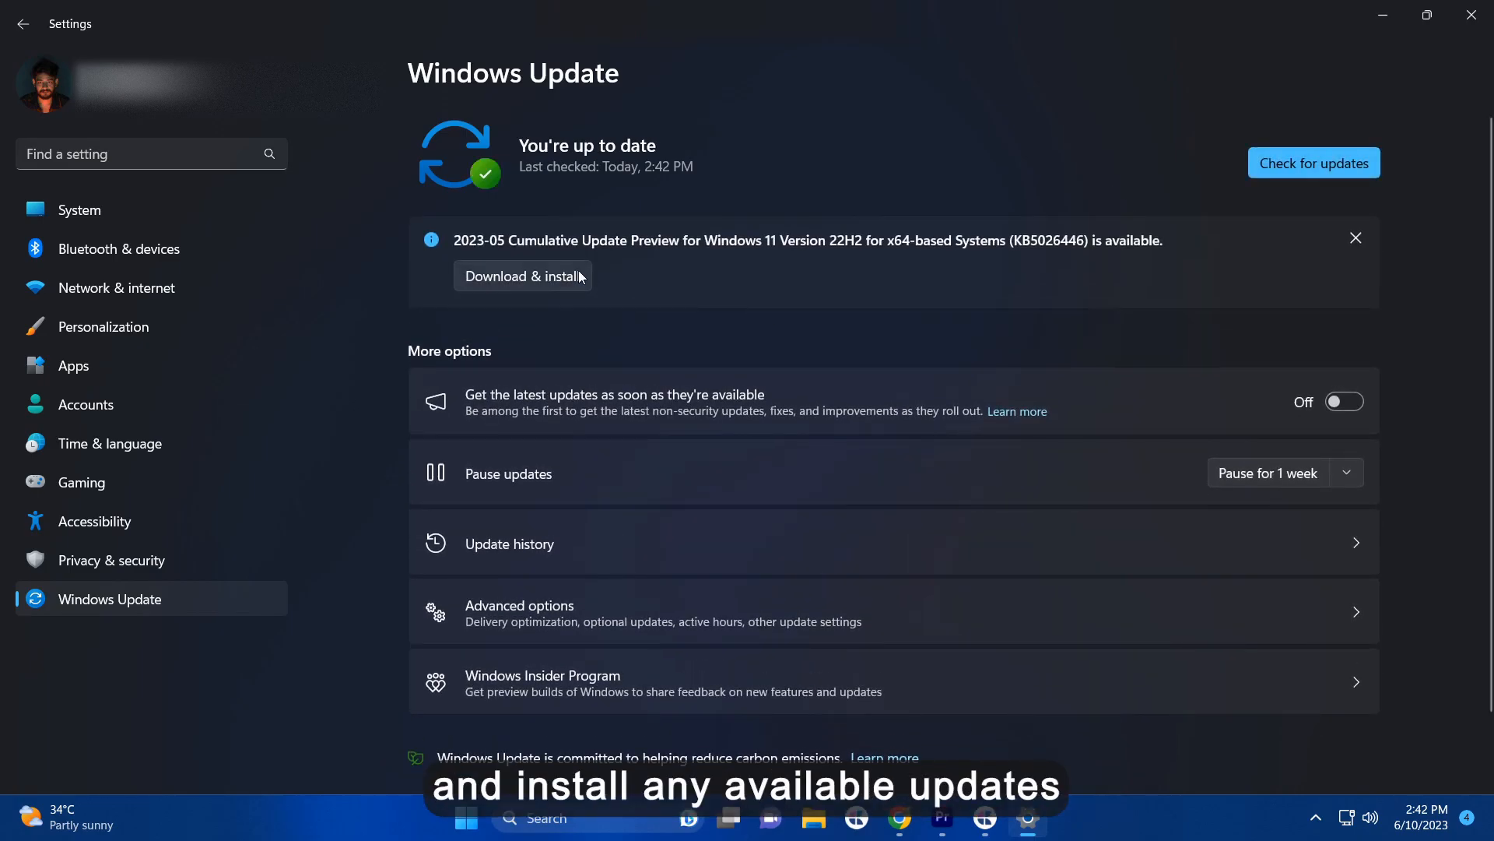
click(1344, 401)
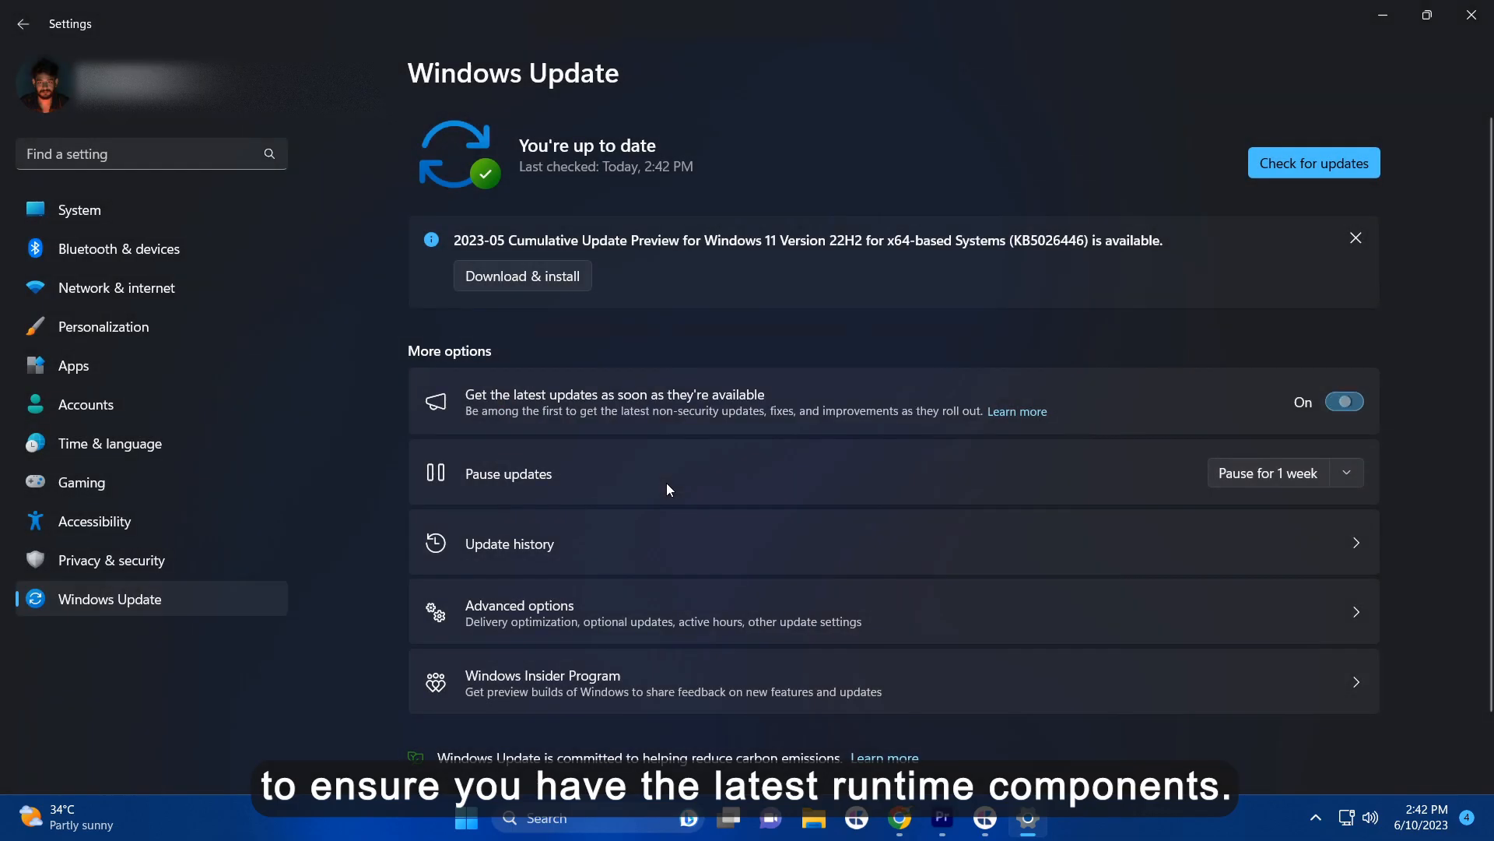